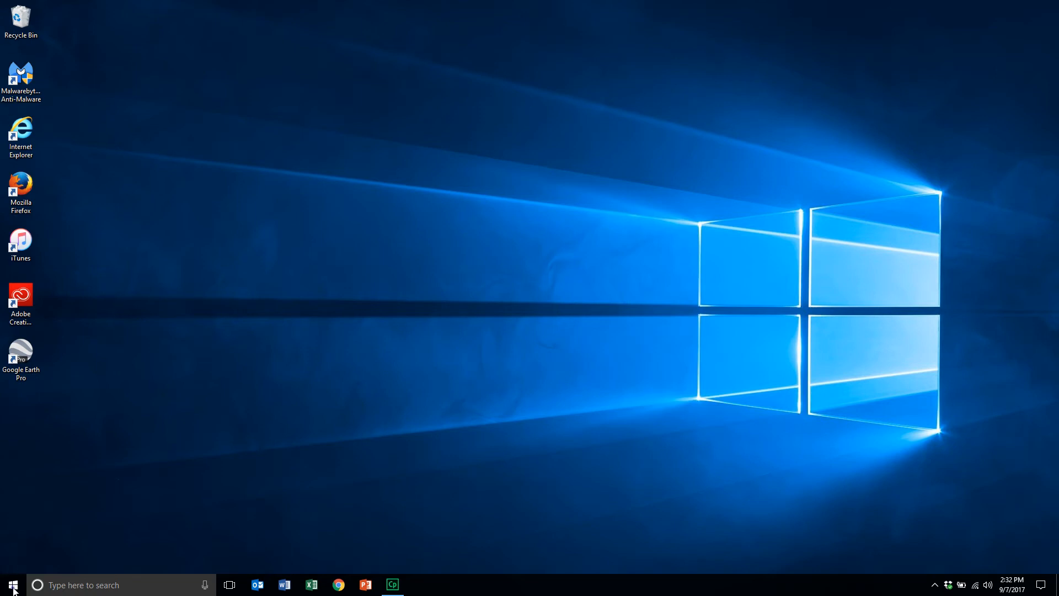
Reach the System Display page in Windows Settings from the Start menu
left_click(12, 584)
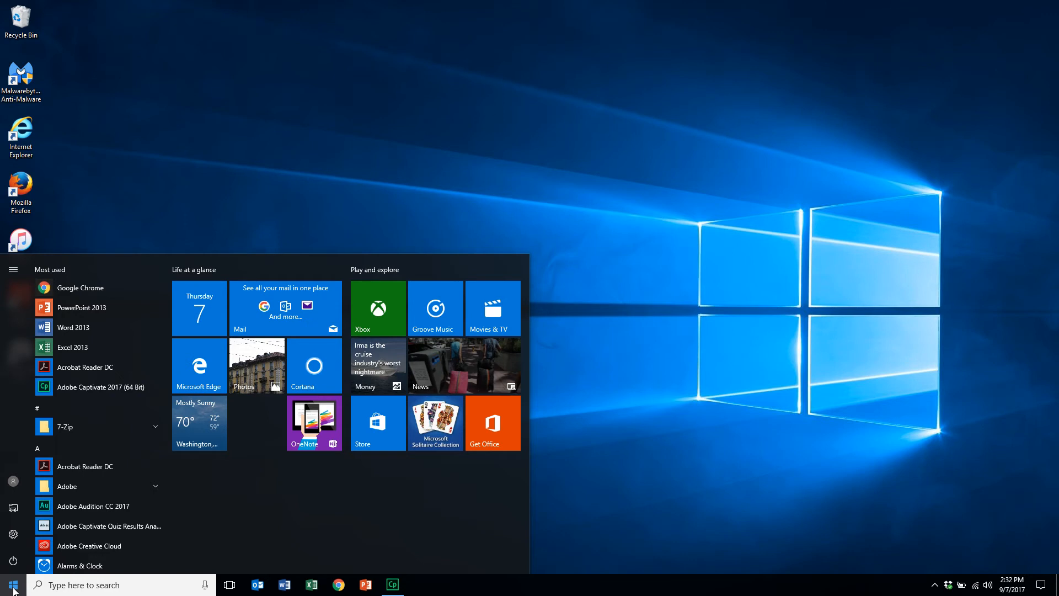
mouse_move(12, 535)
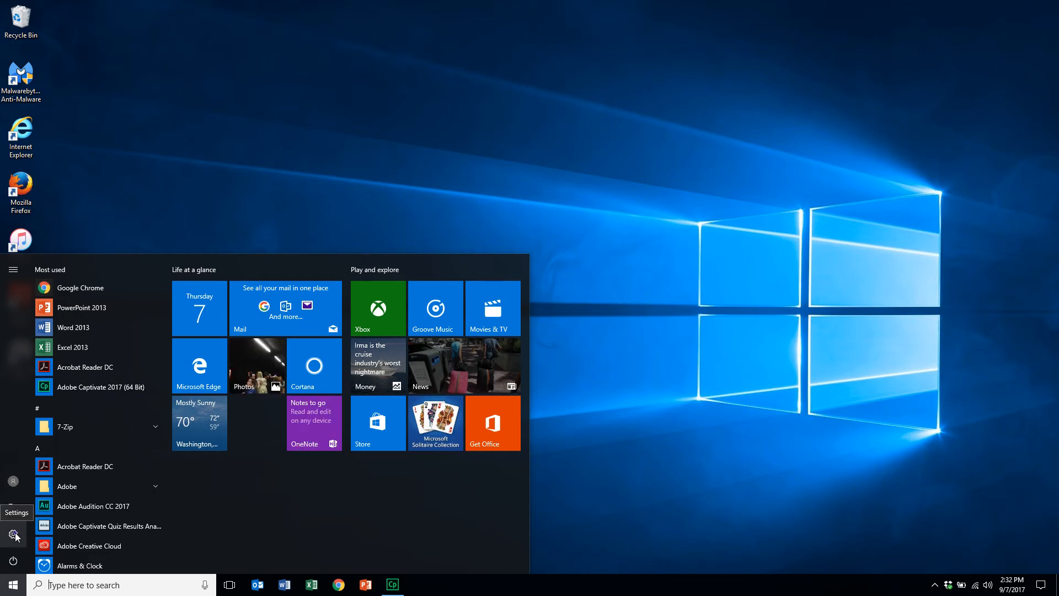
left_click(14, 534)
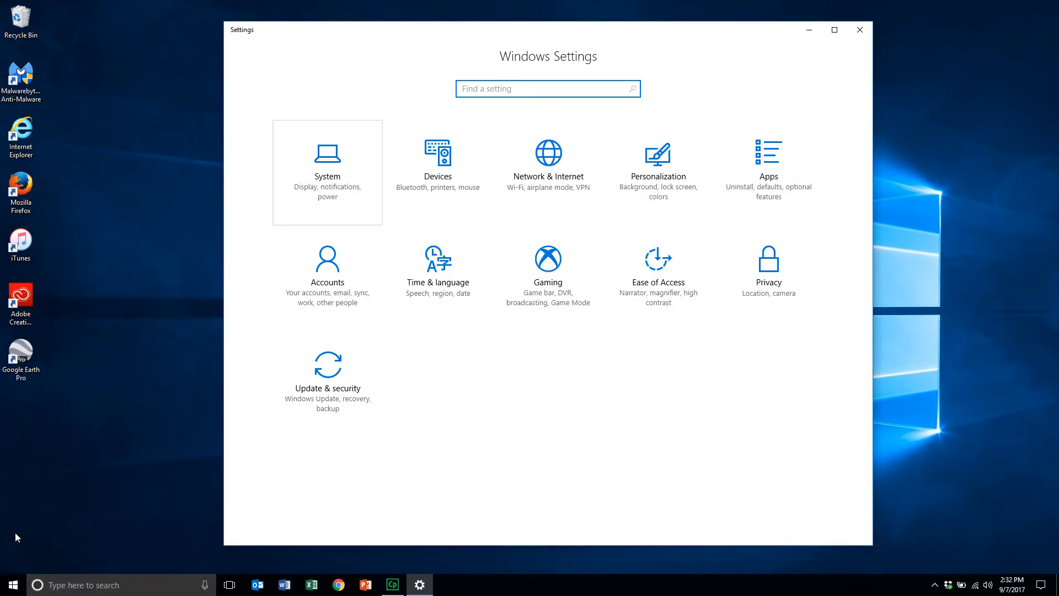
mouse_move(70, 533)
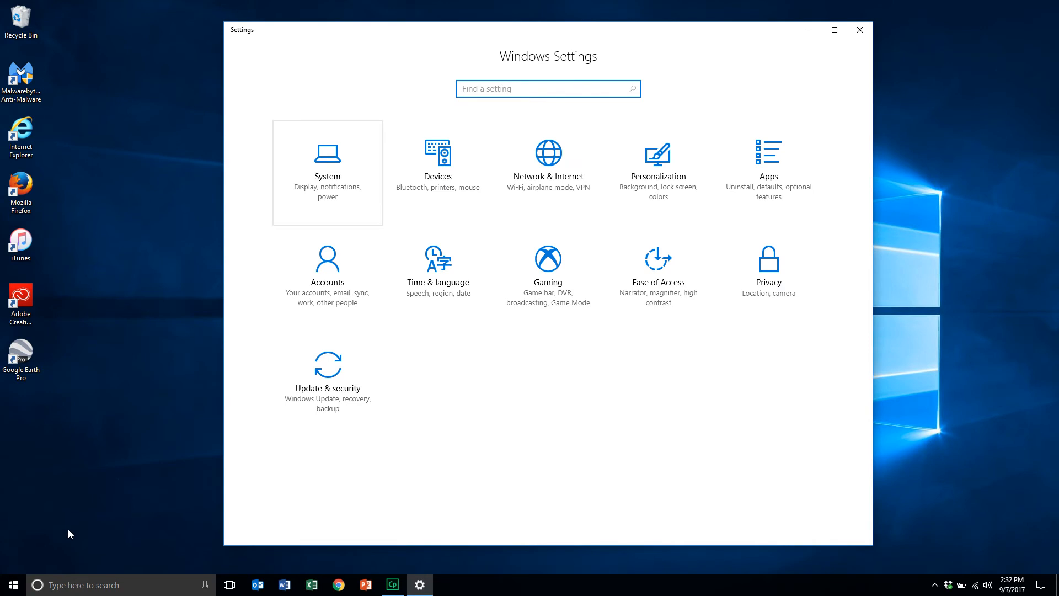
left_click(328, 166)
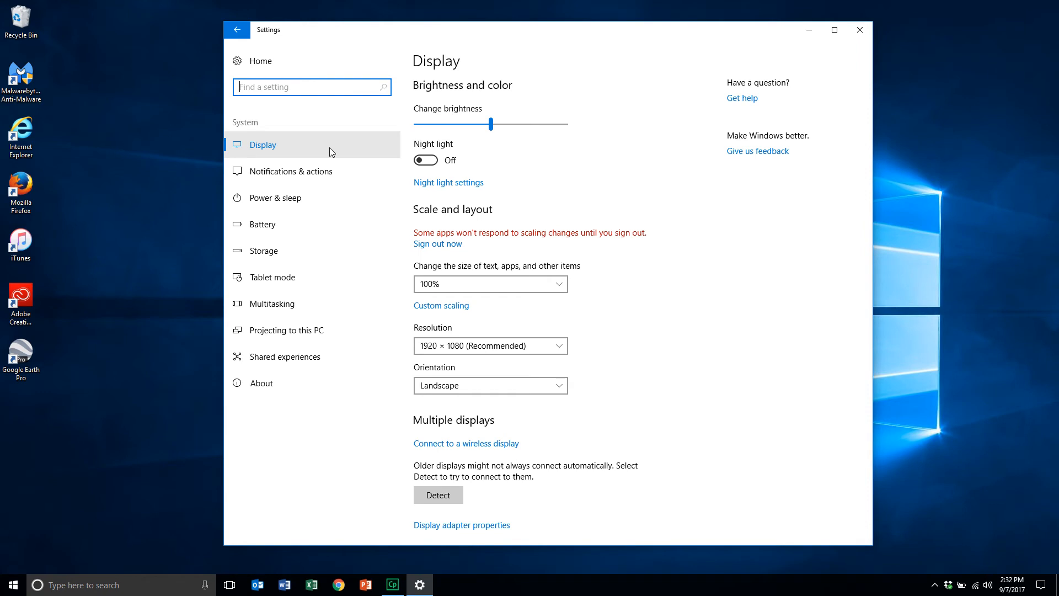
View the About page to confirm a 64-bit system type, then close Settings
left_click(261, 383)
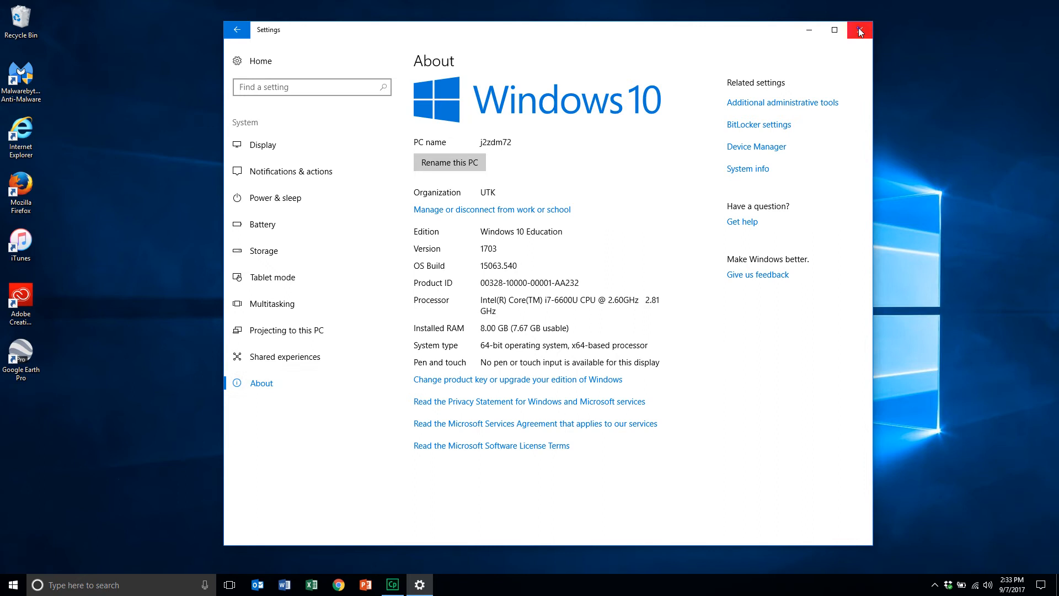
left_click(859, 29)
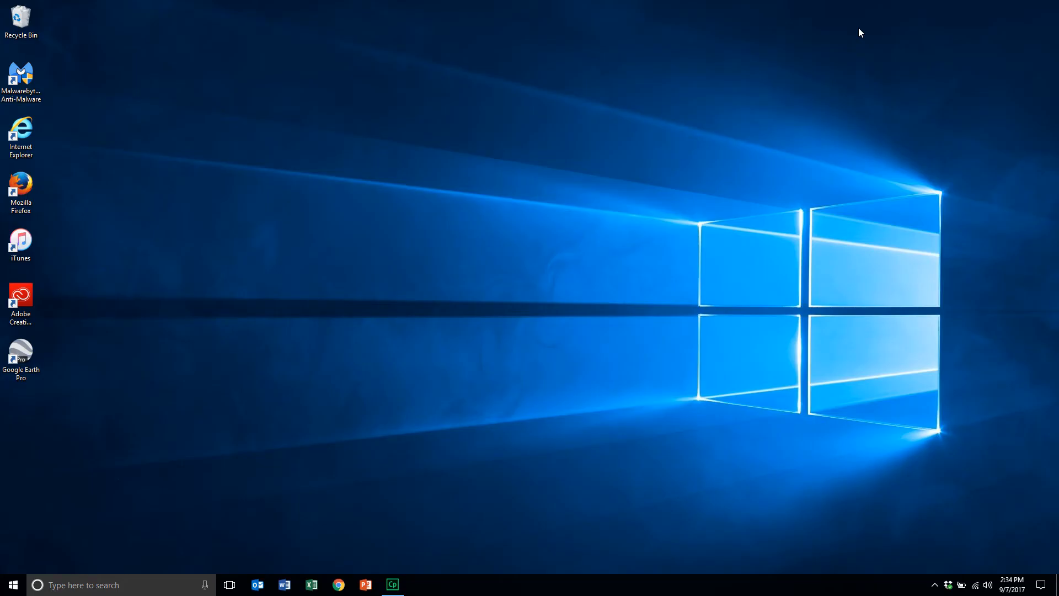
mouse_move(365, 369)
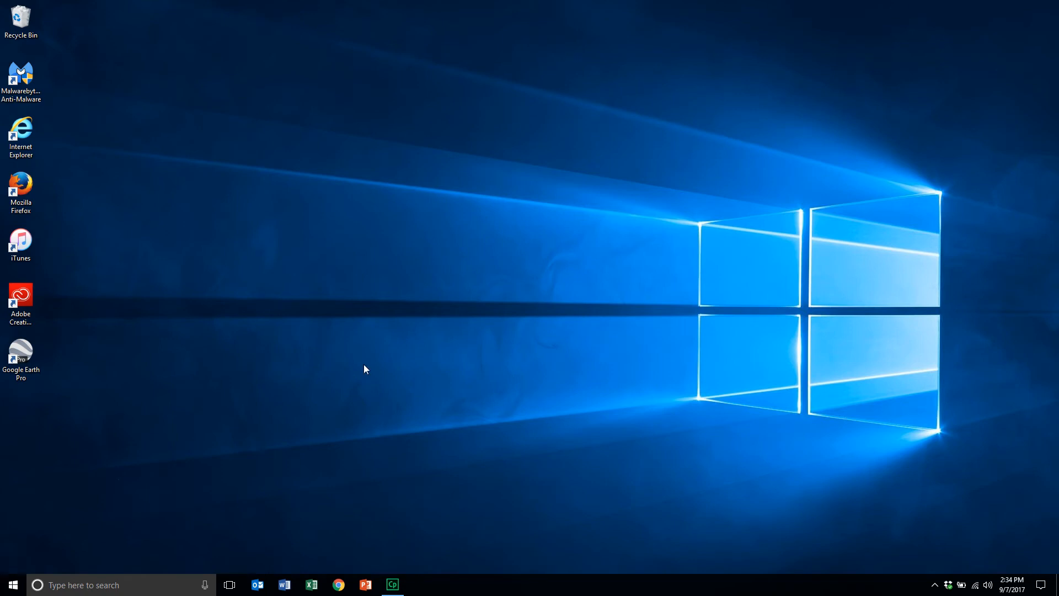
left_click(338, 584)
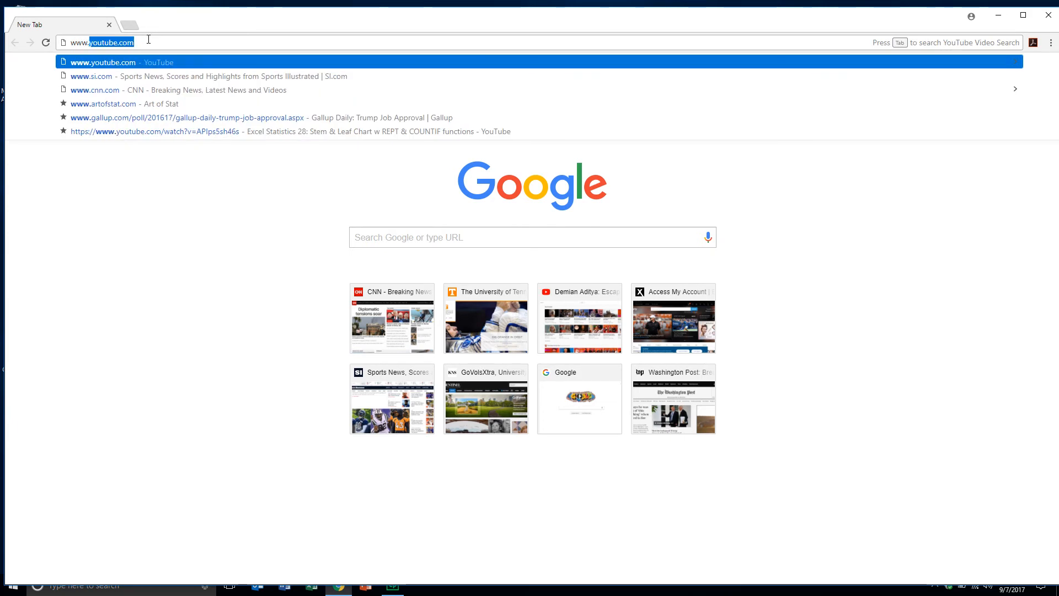
type("www.utk.edu")
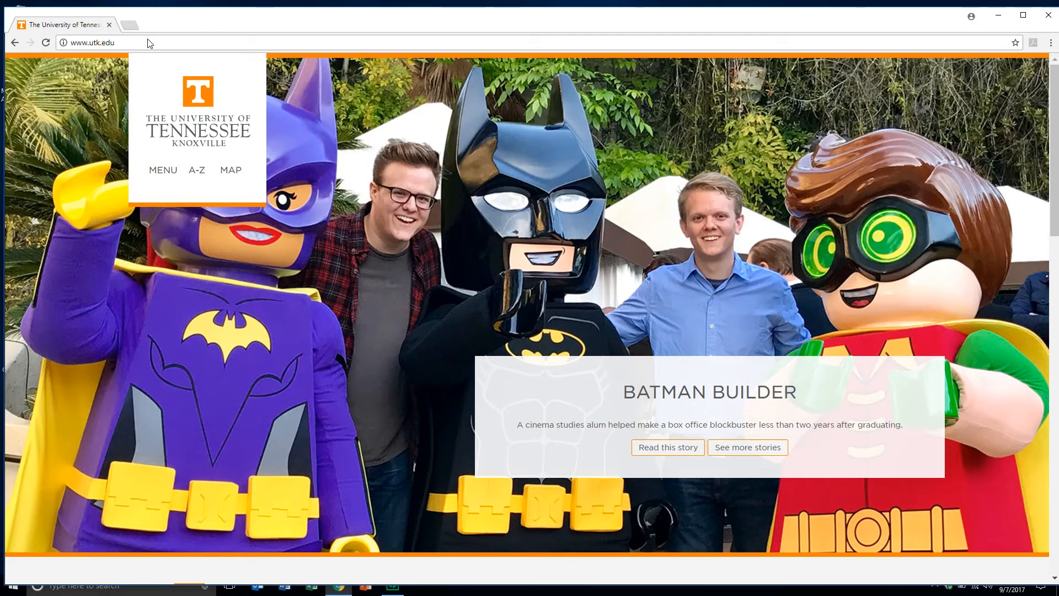
mouse_move(891, 59)
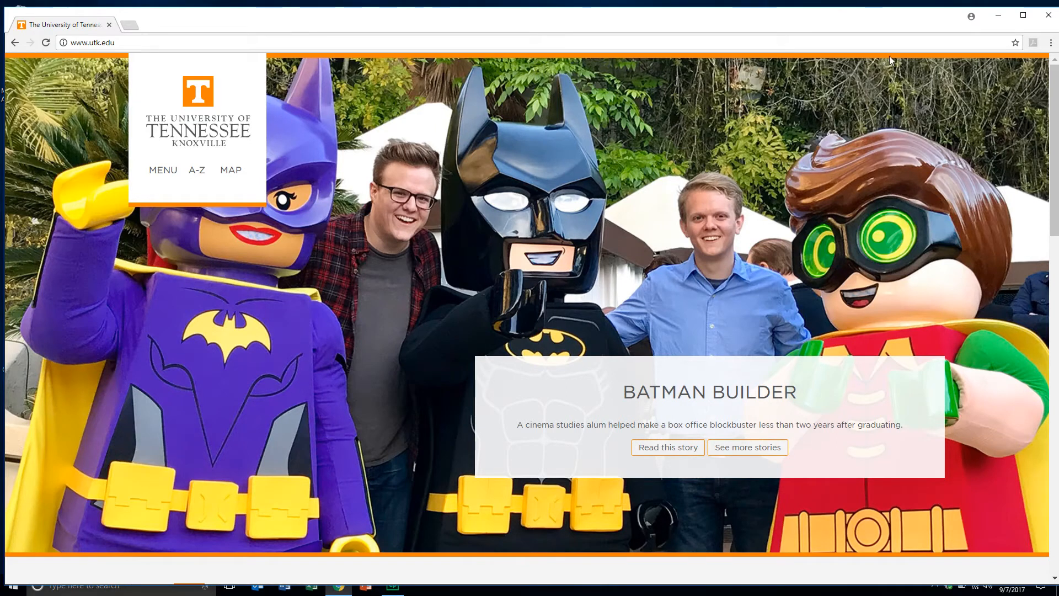
scroll("down", 3)
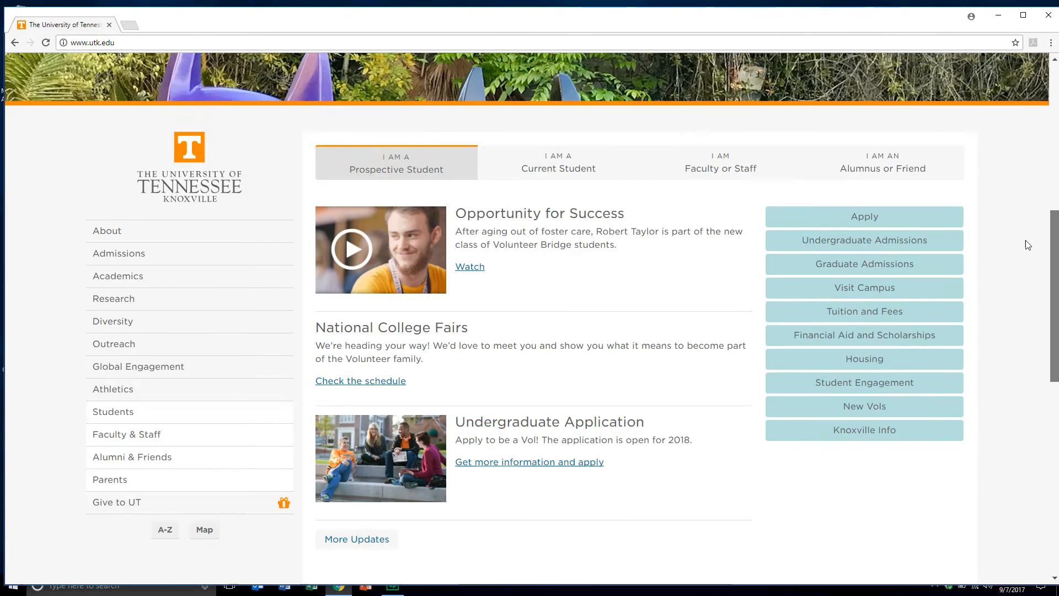
scroll("down", 3)
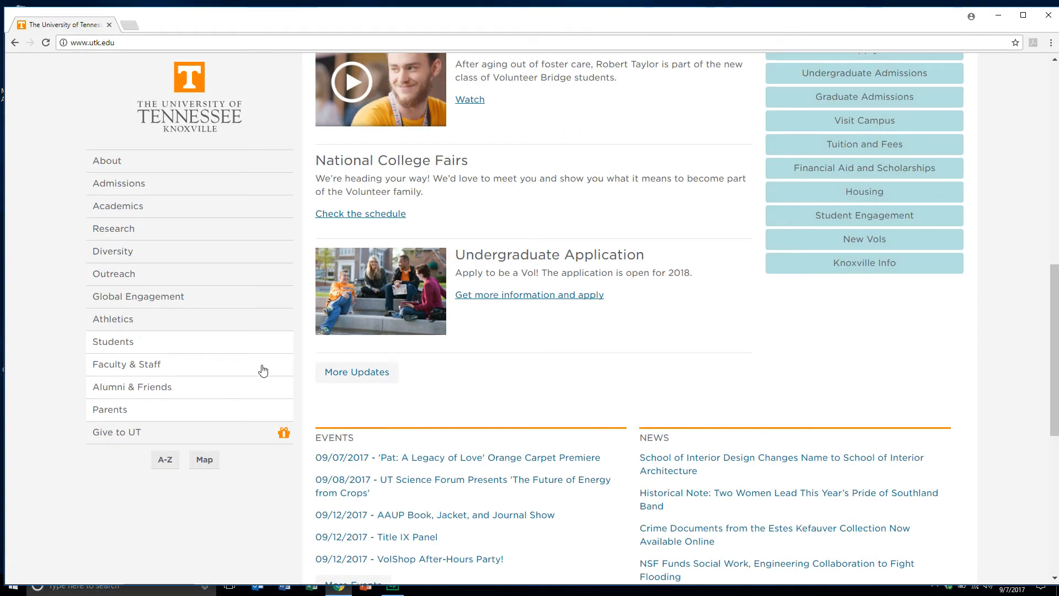
left_click(165, 460)
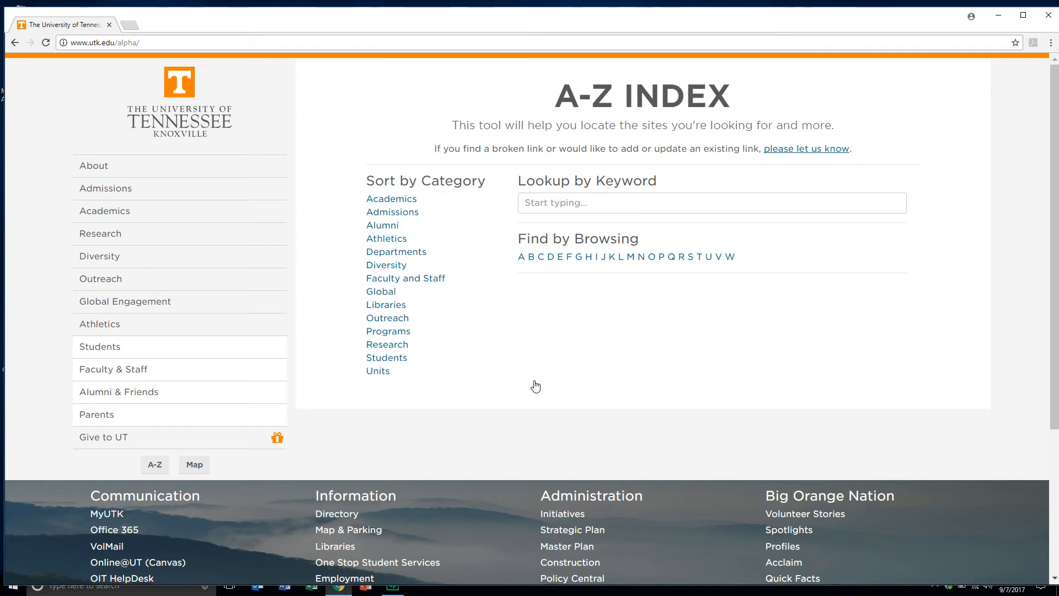
Browse the A-Z Index by letter I and review the sites listed from Ignite onward
left_click(595, 257)
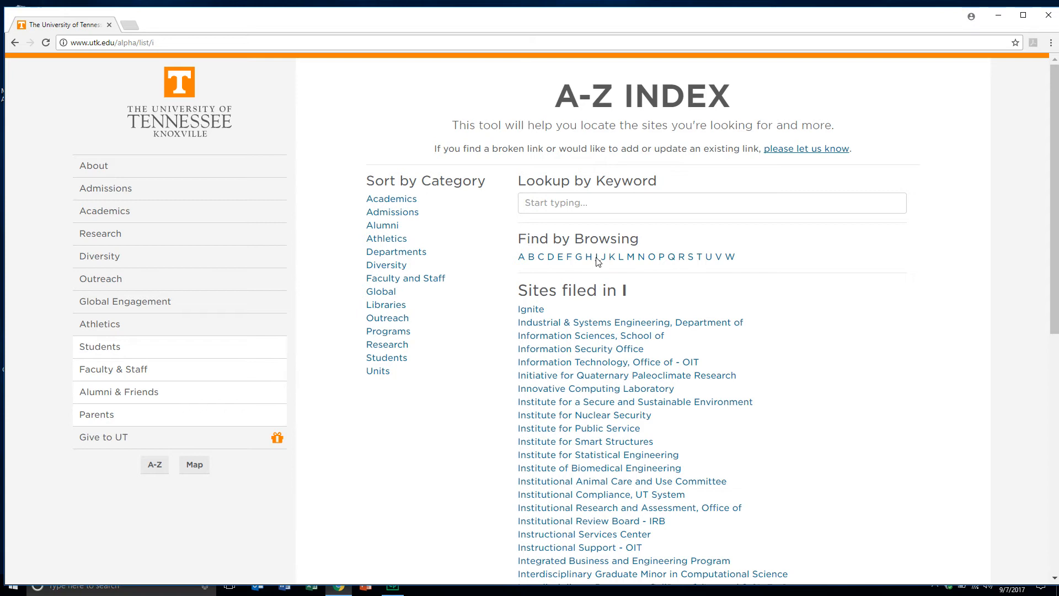
mouse_move(1011, 252)
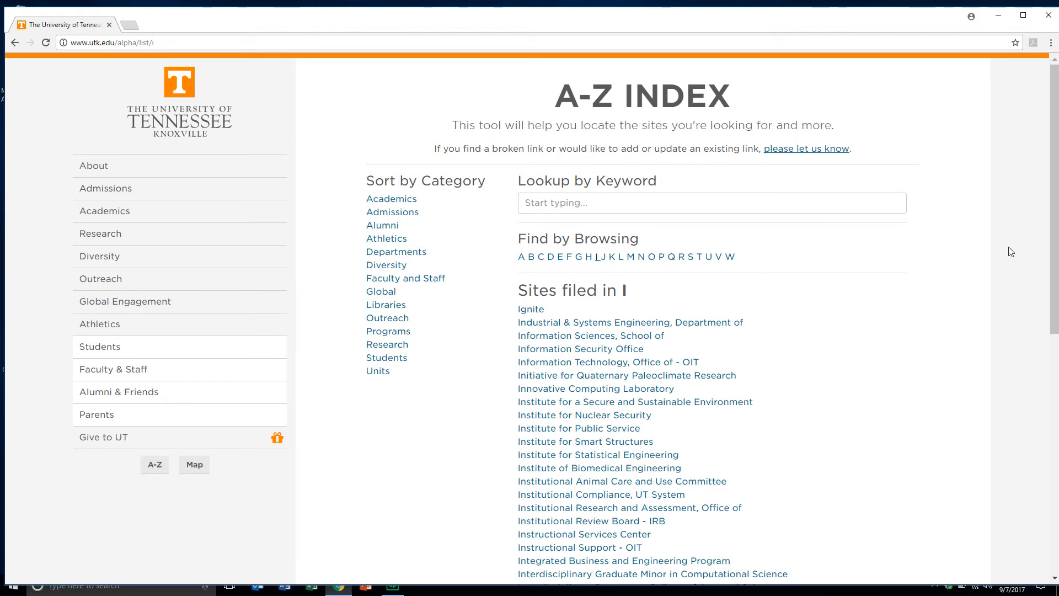
scroll("down", 3)
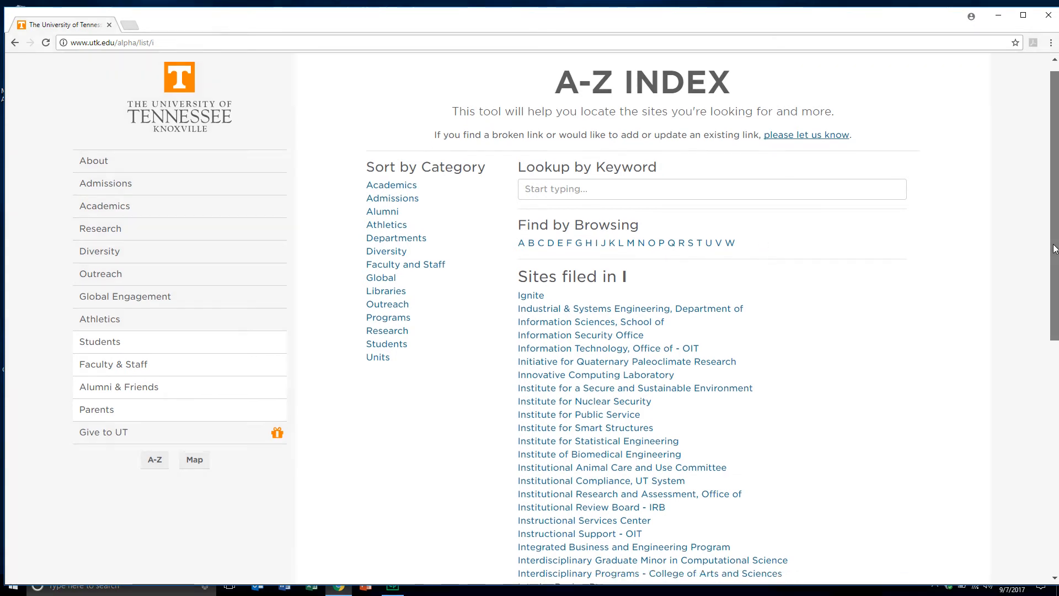
scroll("down", 3)
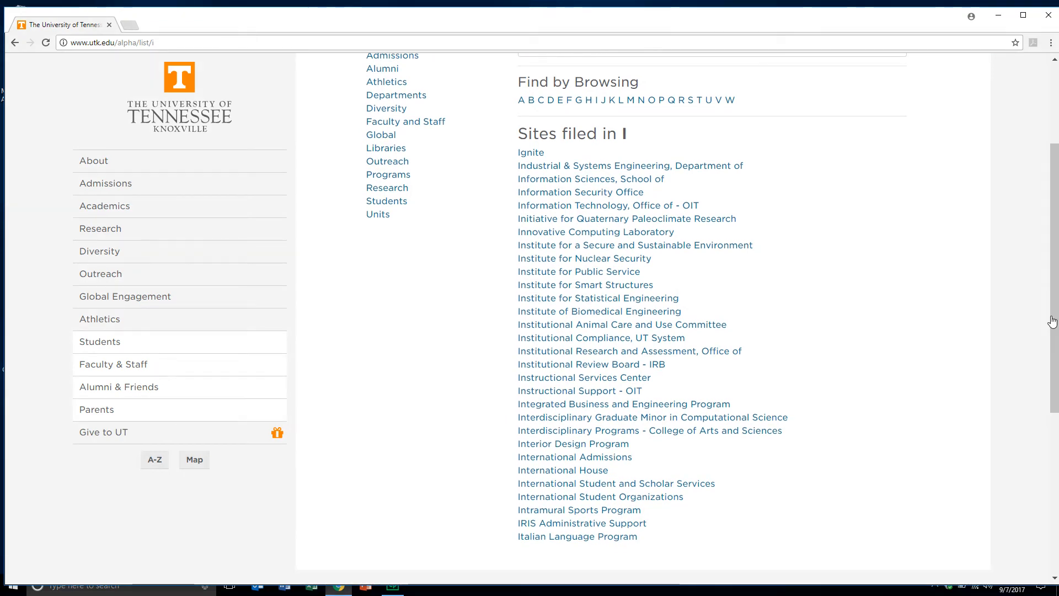
mouse_move(690, 285)
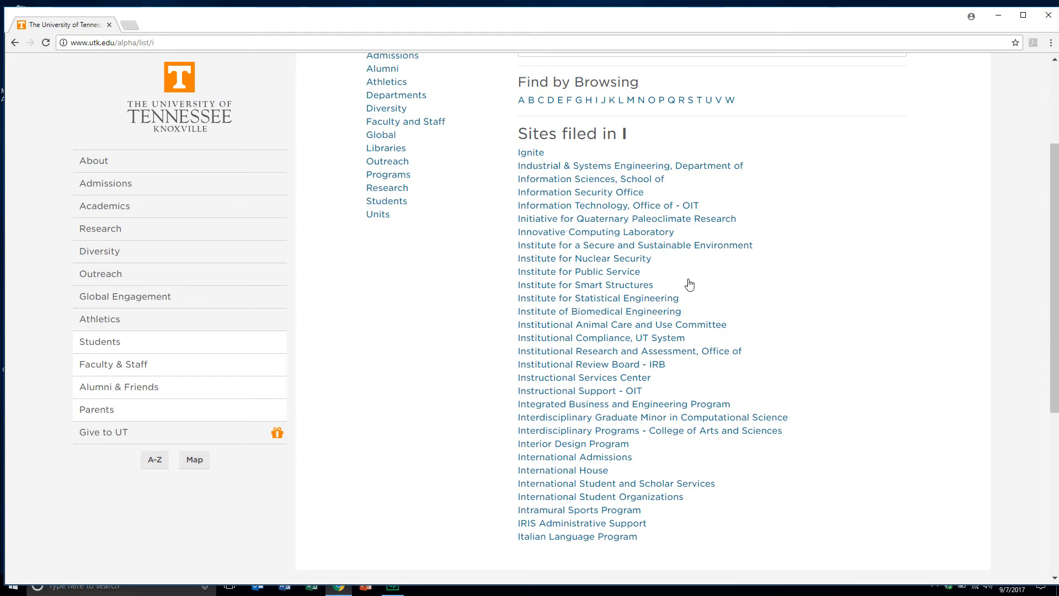
Go to the 'Information Technology, Office of - OIT' site at oit.utk.edu
left_click(608, 205)
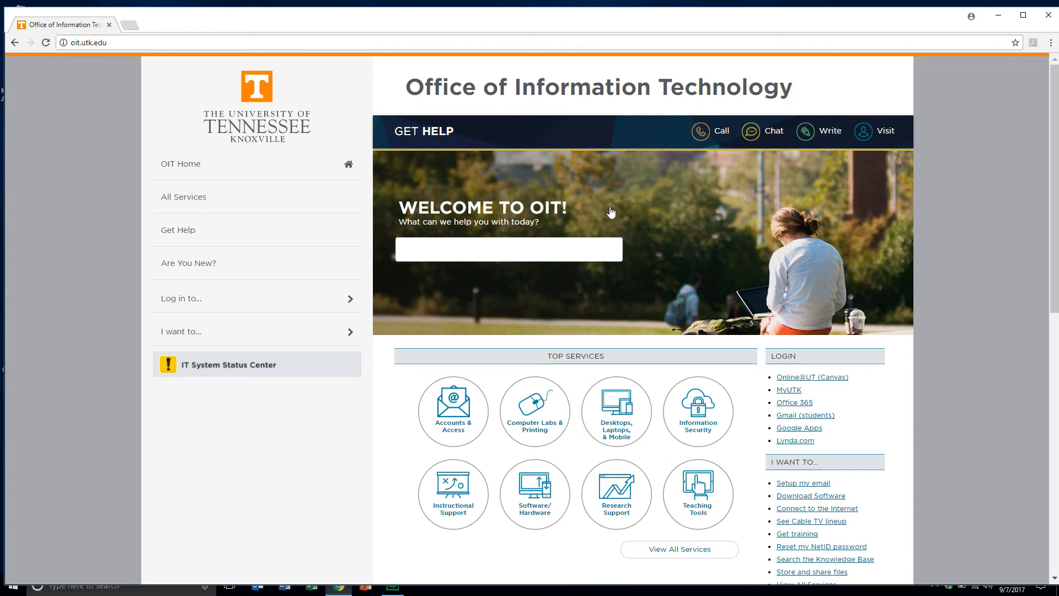
mouse_move(601, 213)
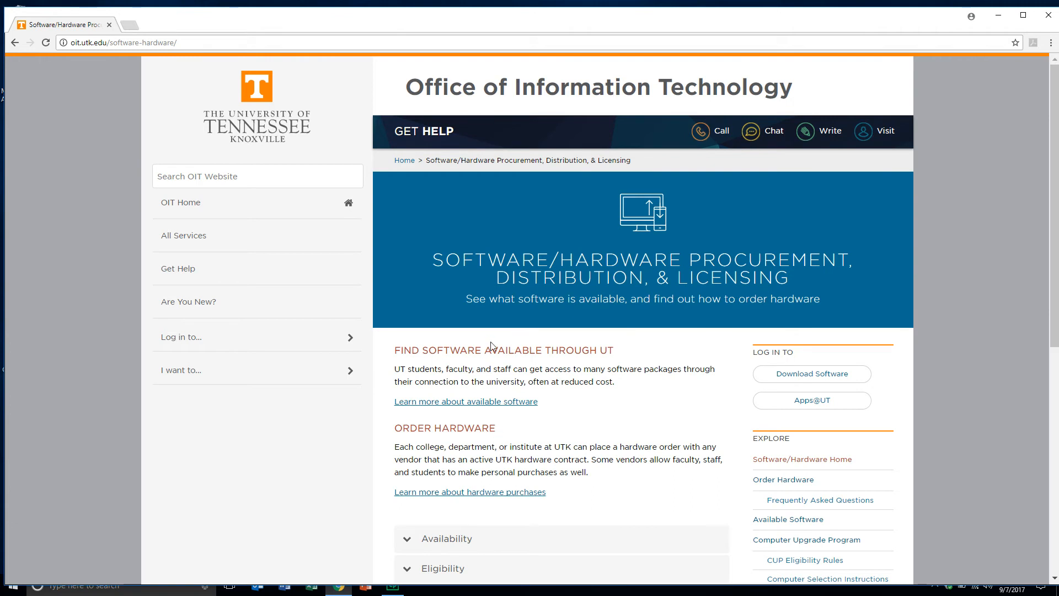
mouse_move(492, 346)
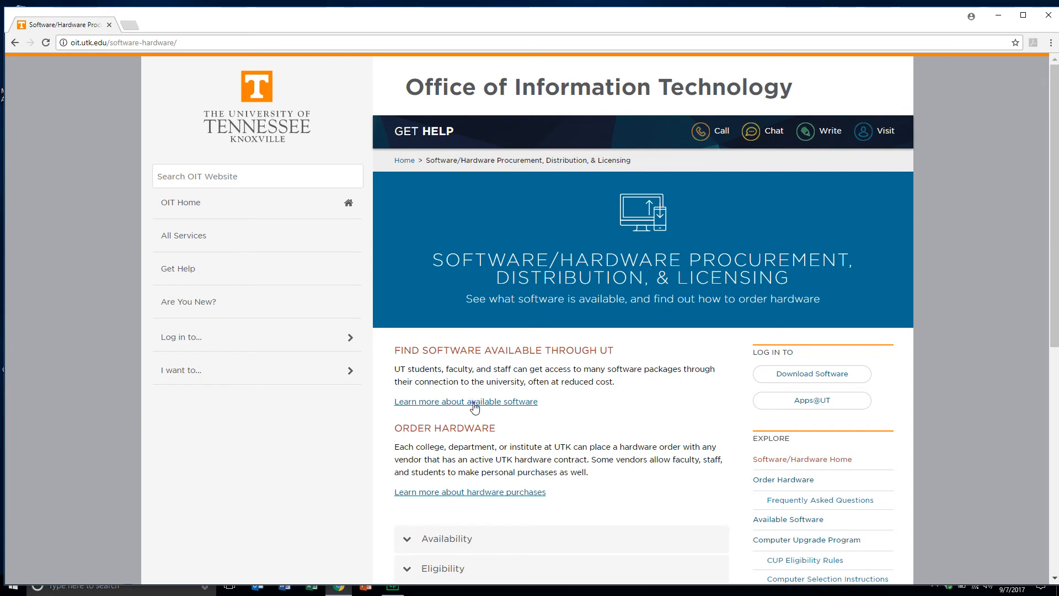
Follow 'Learn more about available software' to the OIT Software Distribution page at webapps.utk.edu
left_click(466, 401)
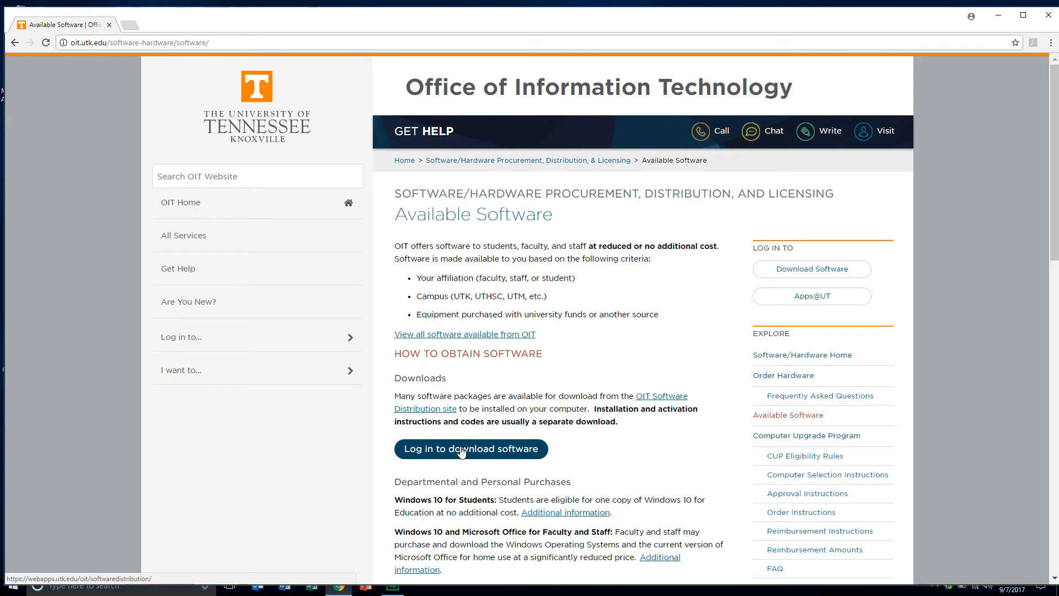
mouse_move(451, 391)
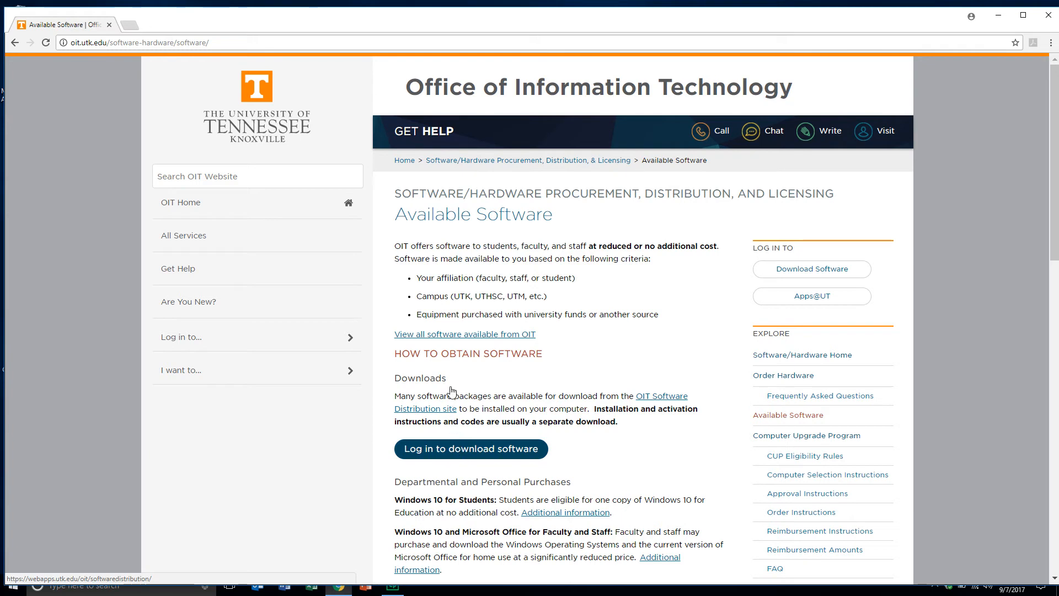
mouse_move(451, 341)
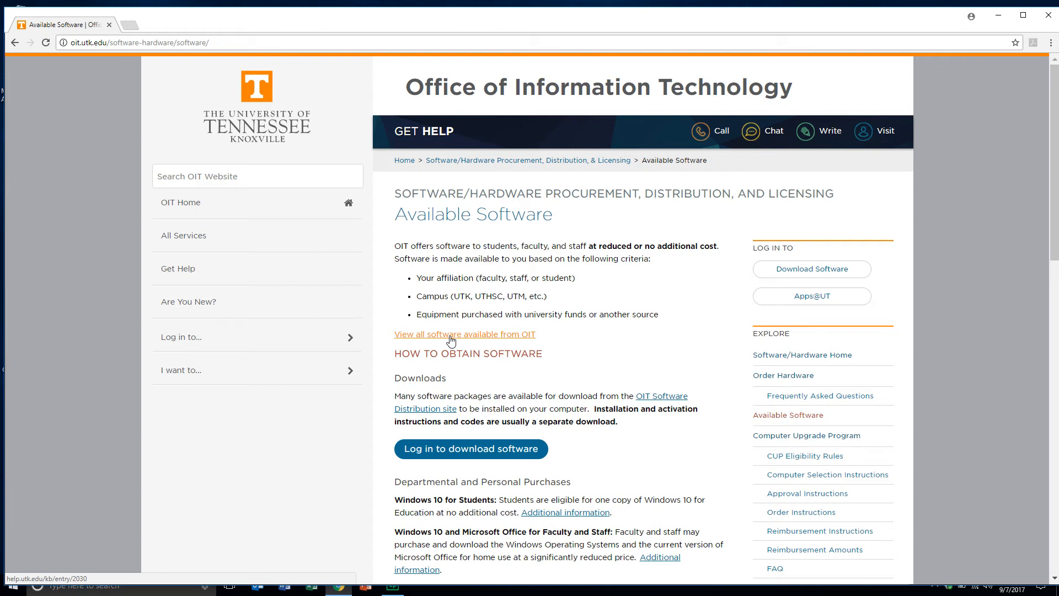
mouse_move(454, 381)
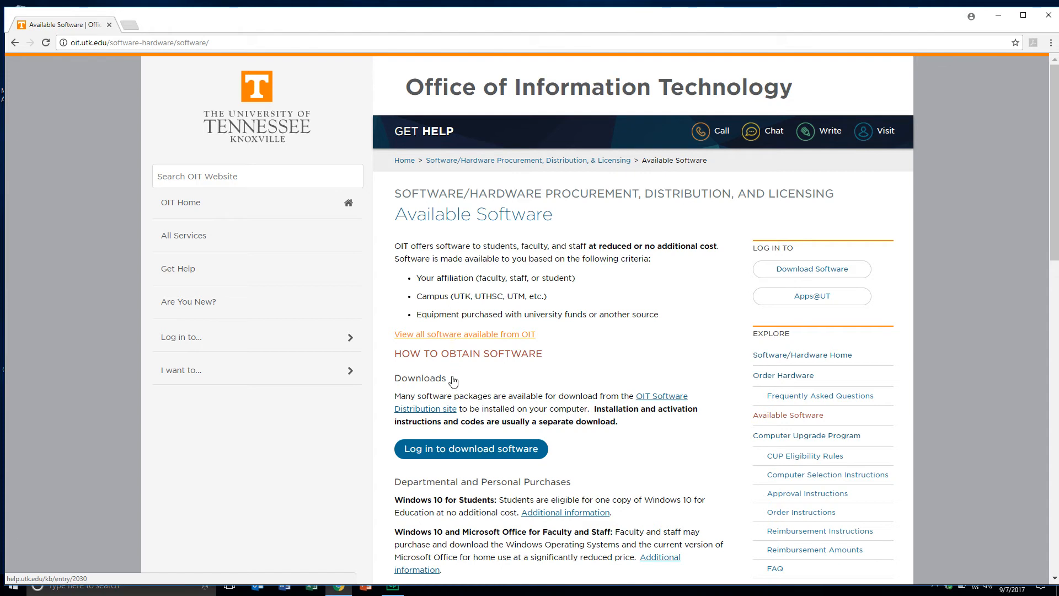
left_click(470, 448)
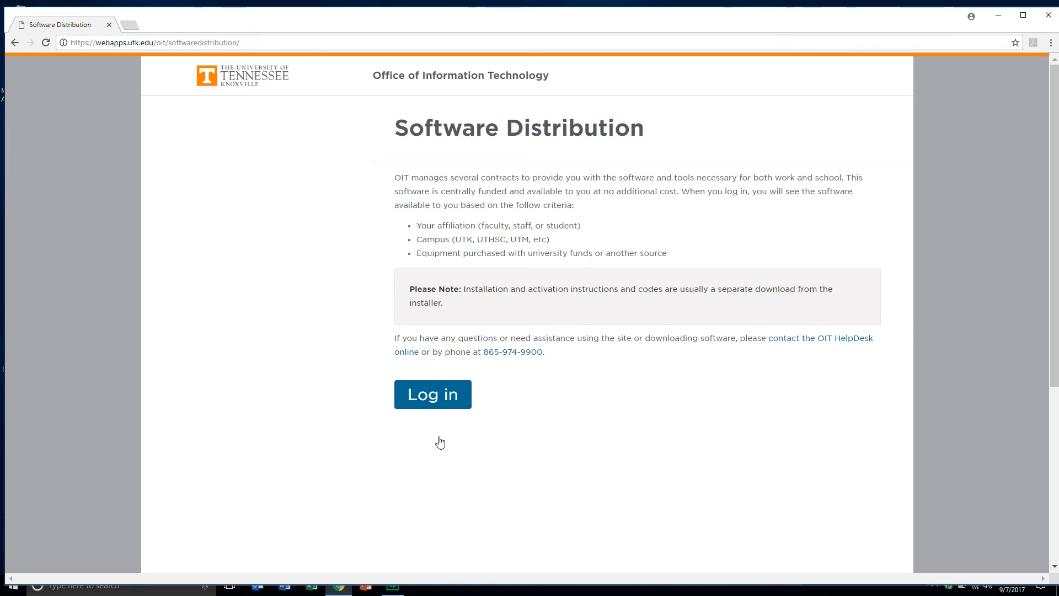
left_click(433, 395)
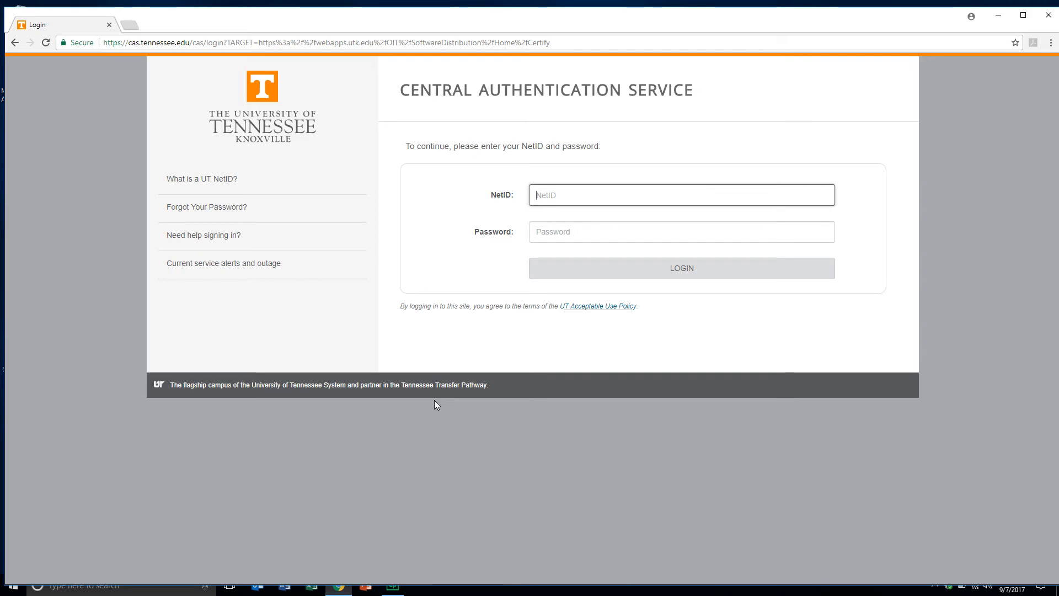
type("dh")
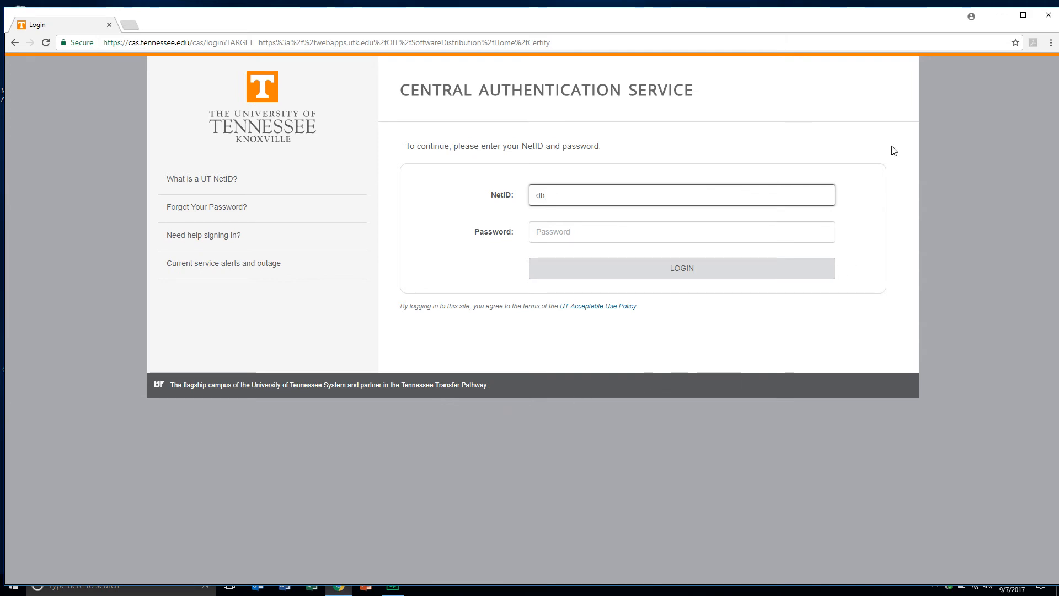
type("houston")
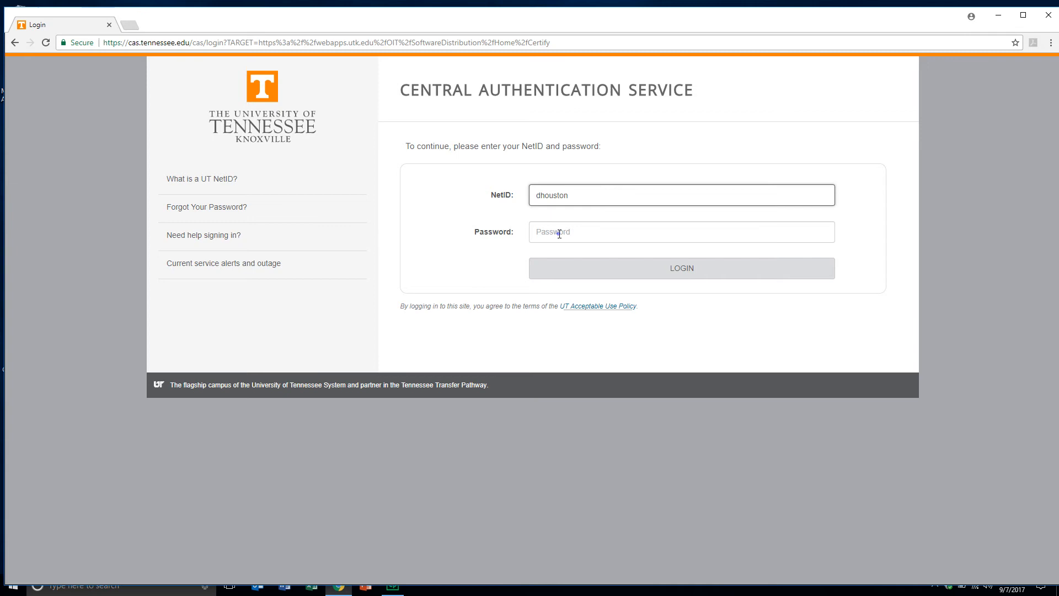
left_click(681, 232)
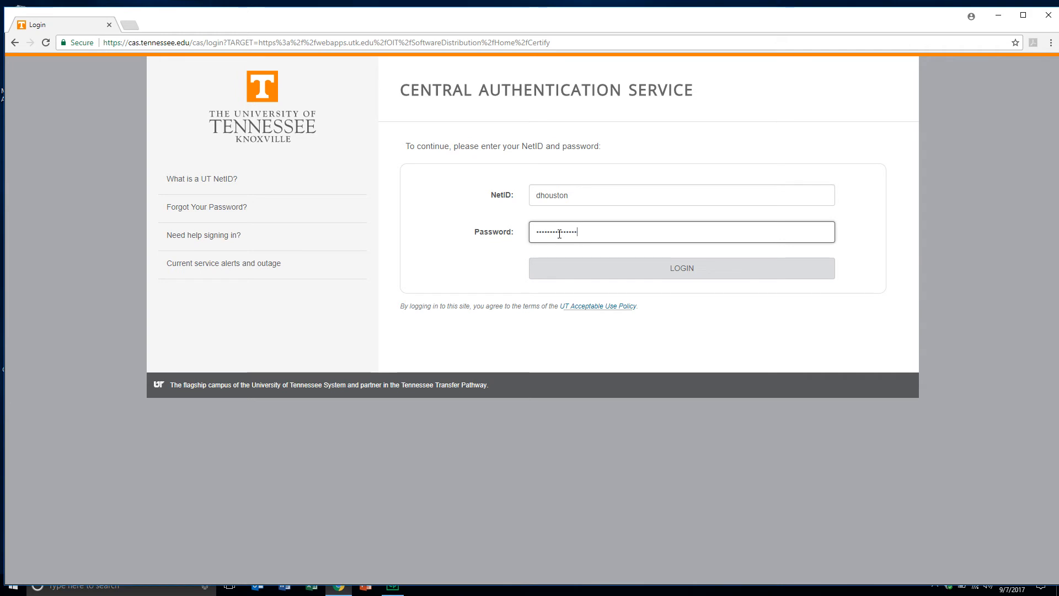
left_click(681, 267)
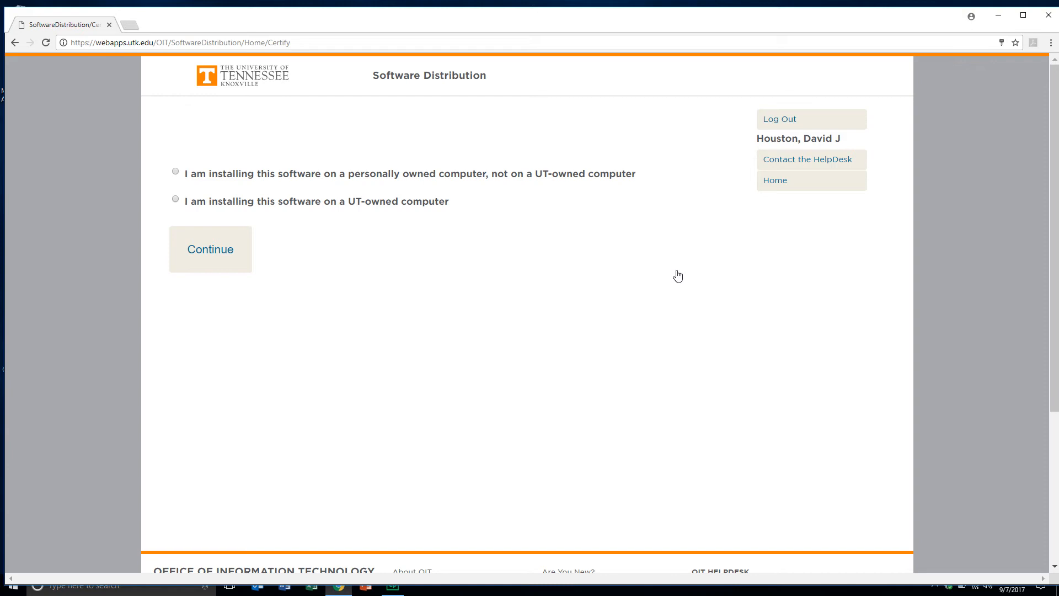
mouse_move(180, 217)
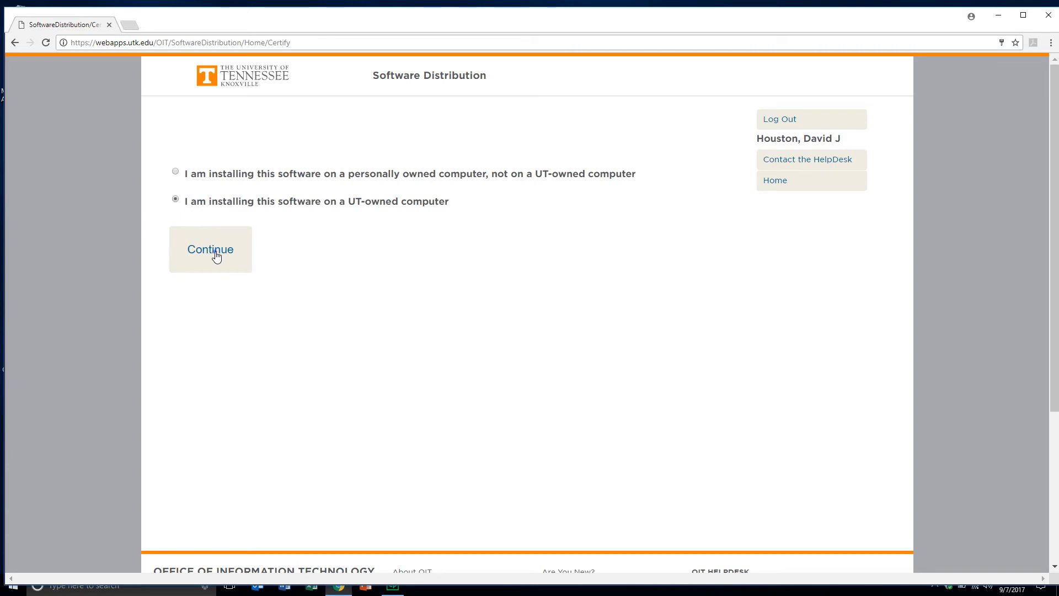
Certify installation on a UT-owned computer and continue to the vendor-grouped software list
left_click(210, 249)
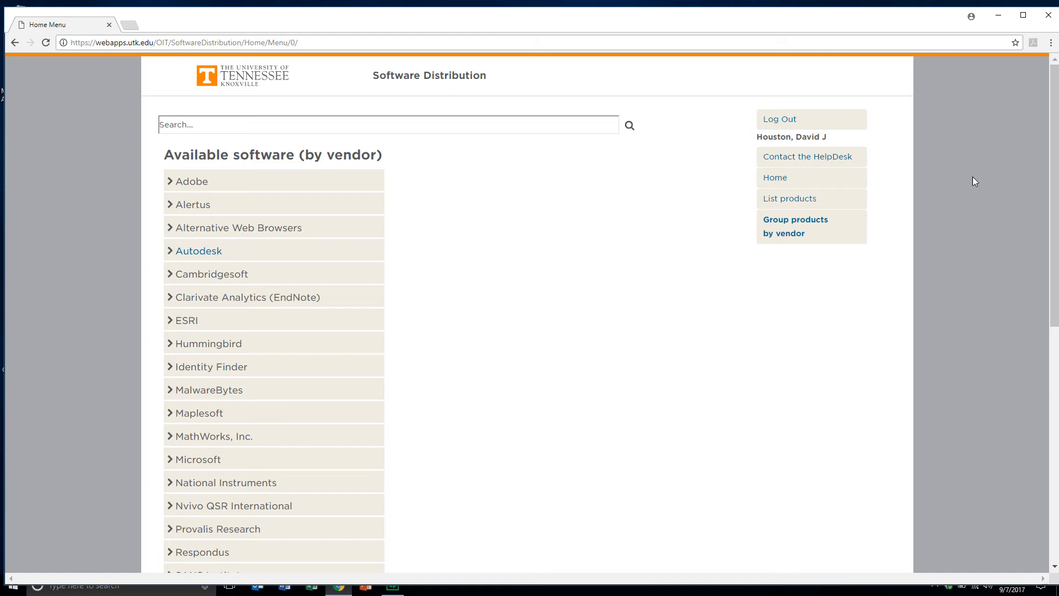
Find the SPSS vendor entry in the list and expand its product downloads
scroll("down", 3)
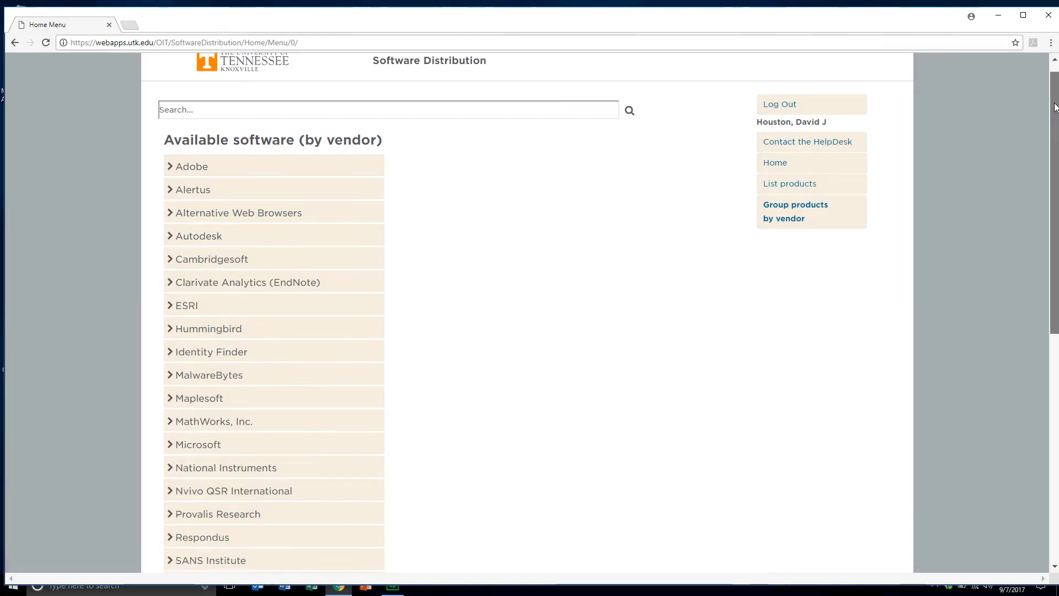
scroll("down", 3)
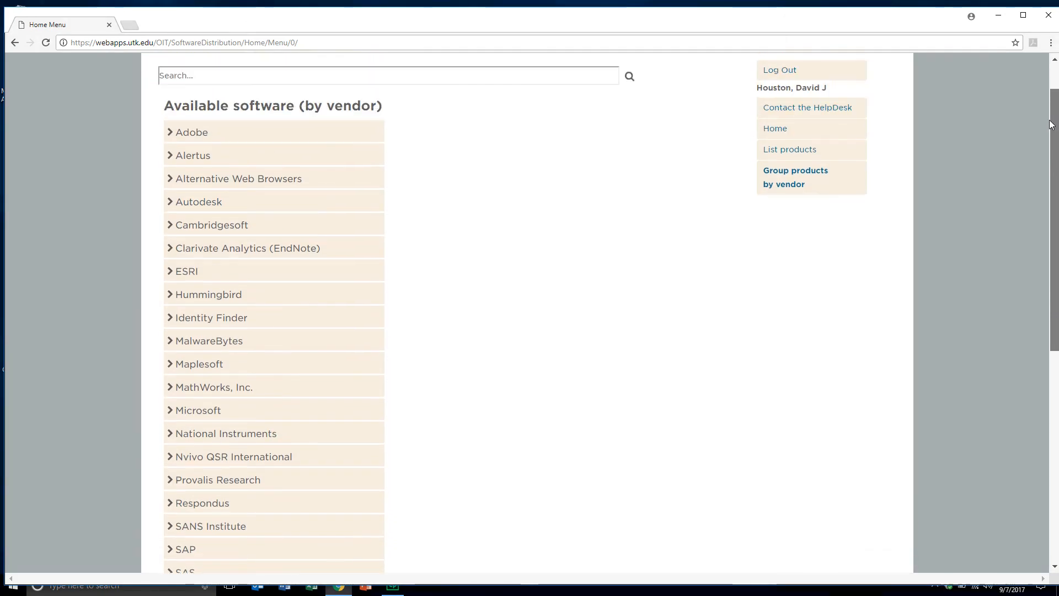
scroll("down", 3)
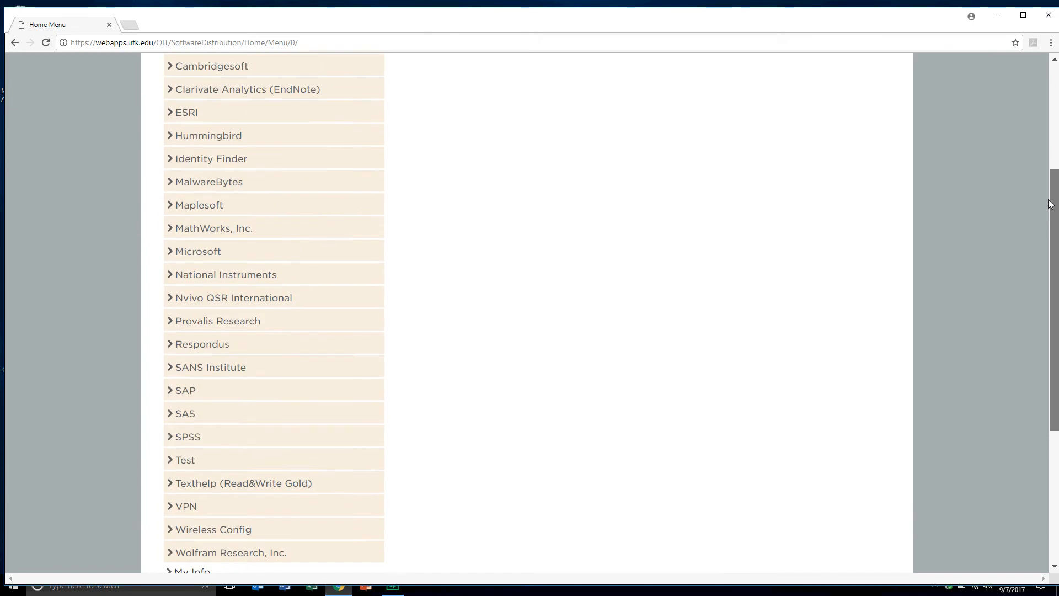
scroll("down", 3)
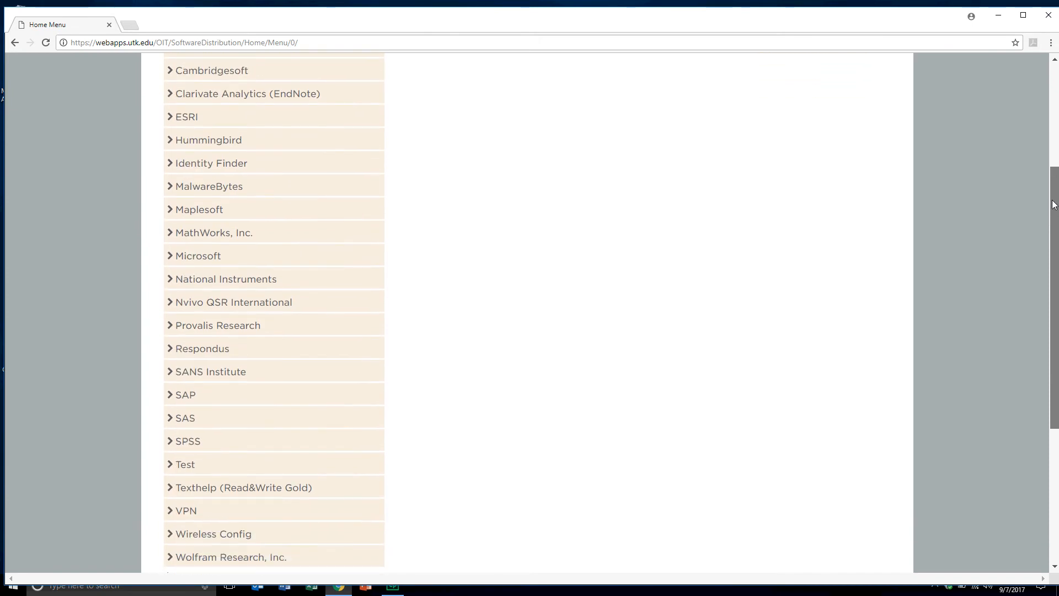
scroll("down", 3)
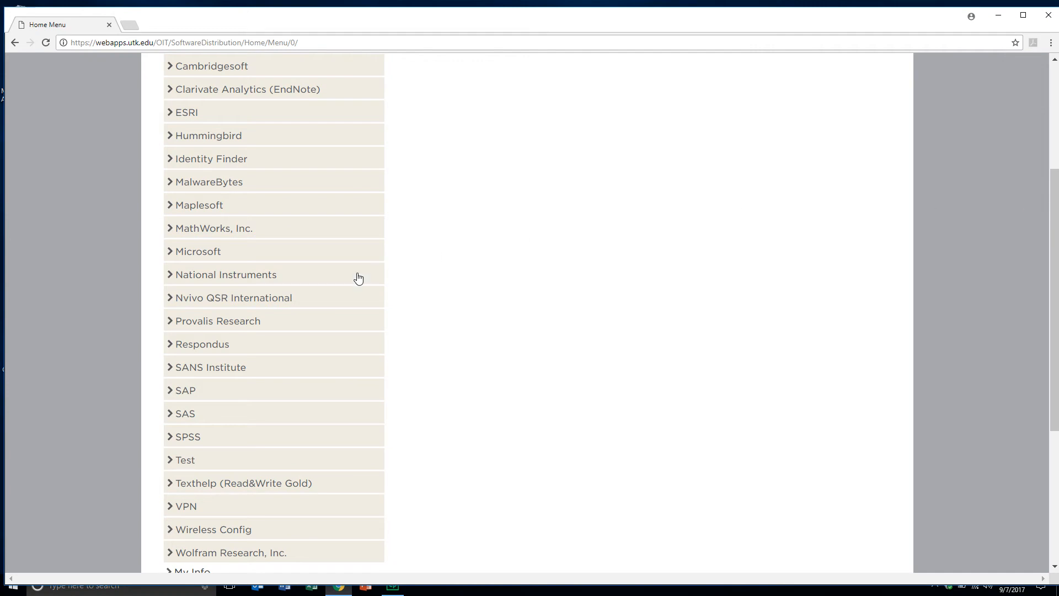
left_click(187, 436)
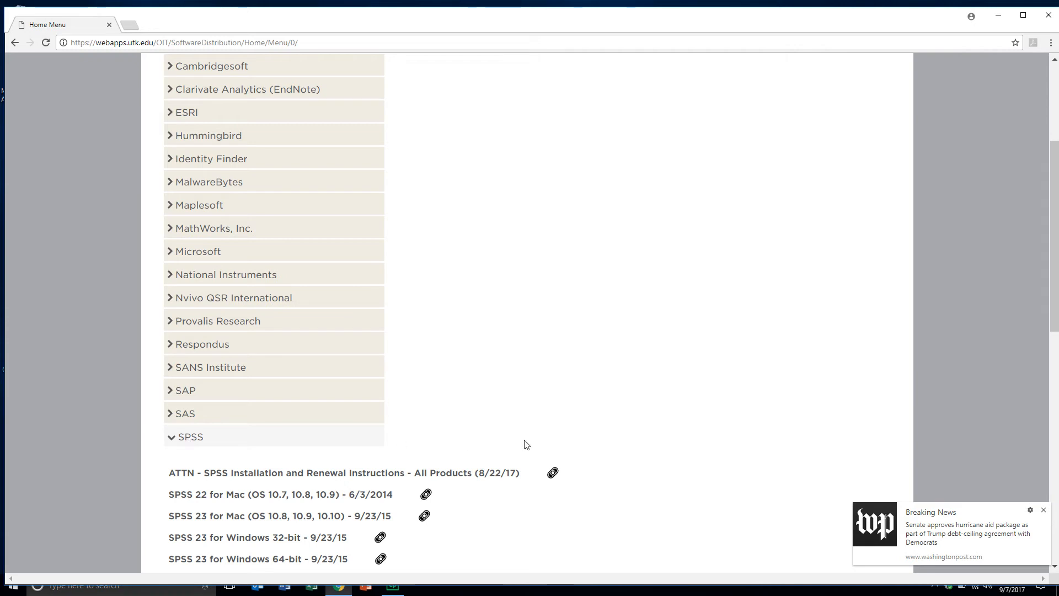
Bring the SPSS 24 and 25 downloads into view, including 'SPSS 25 for Windows 64-bit - 8/22/17'
left_click(1044, 509)
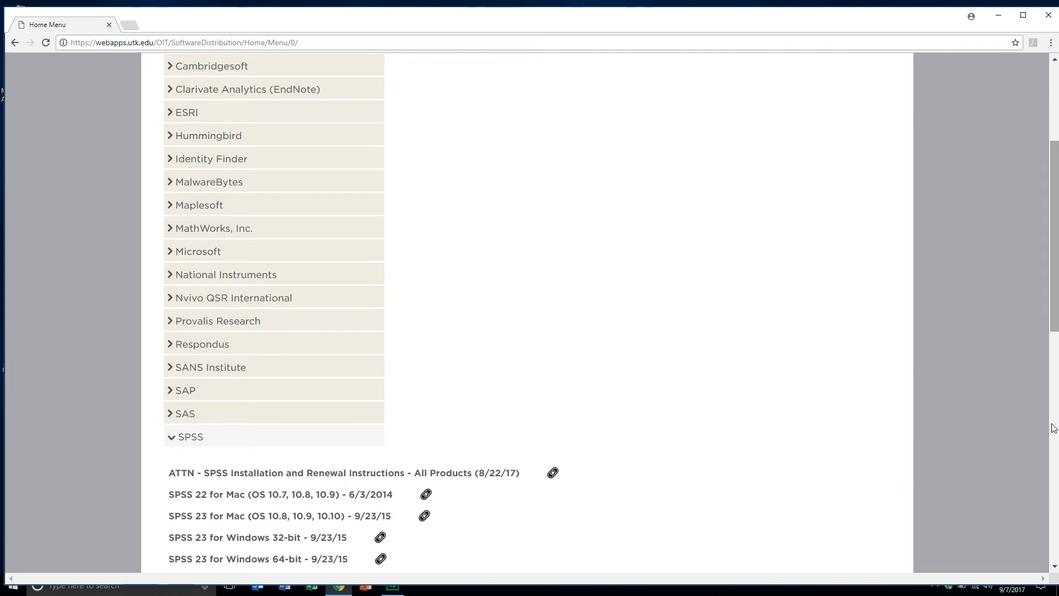
scroll("down", 3)
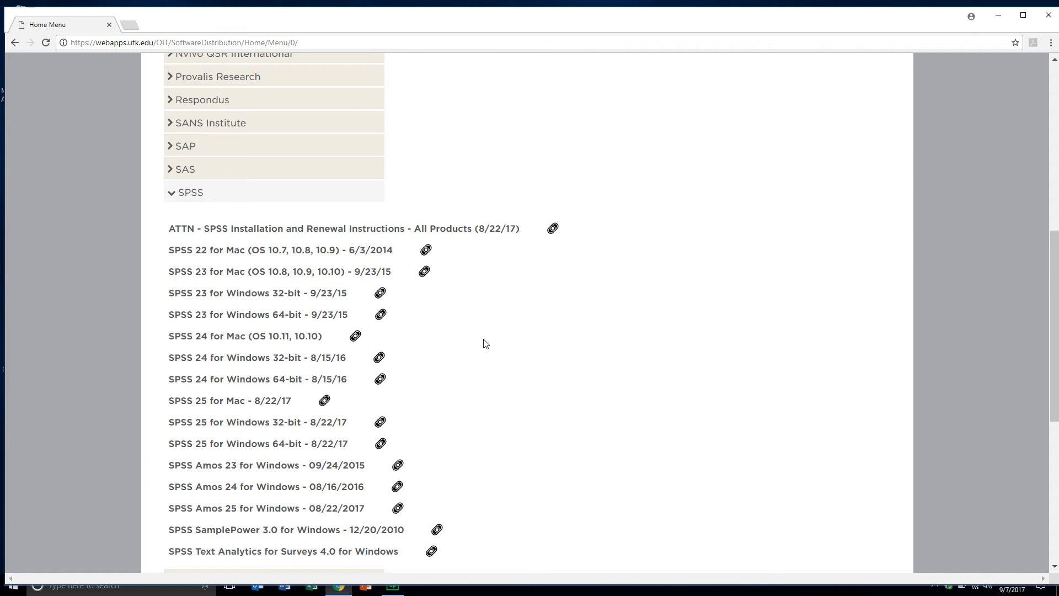
mouse_move(585, 399)
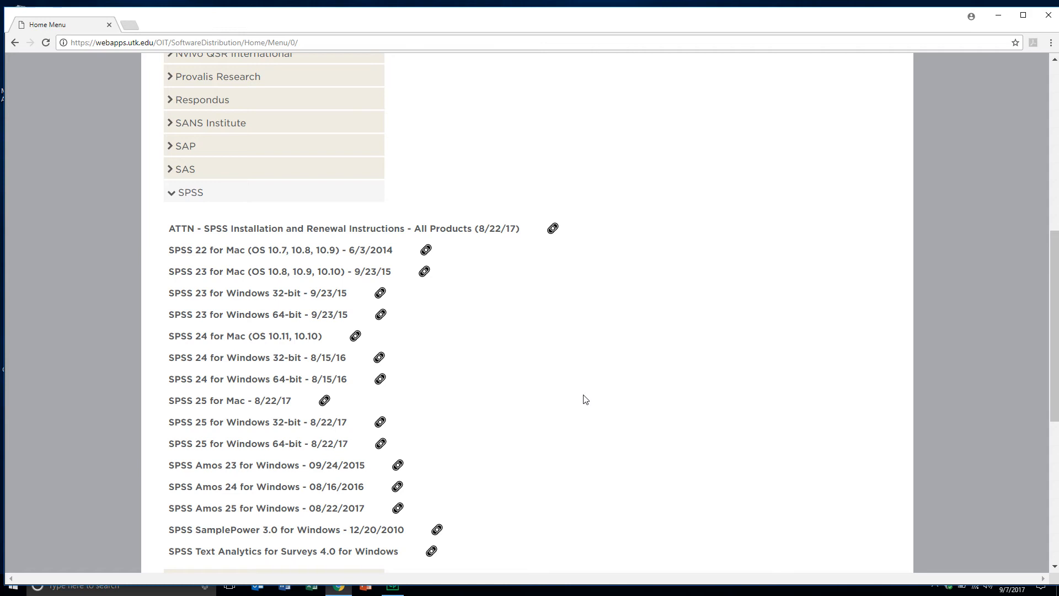
mouse_move(571, 400)
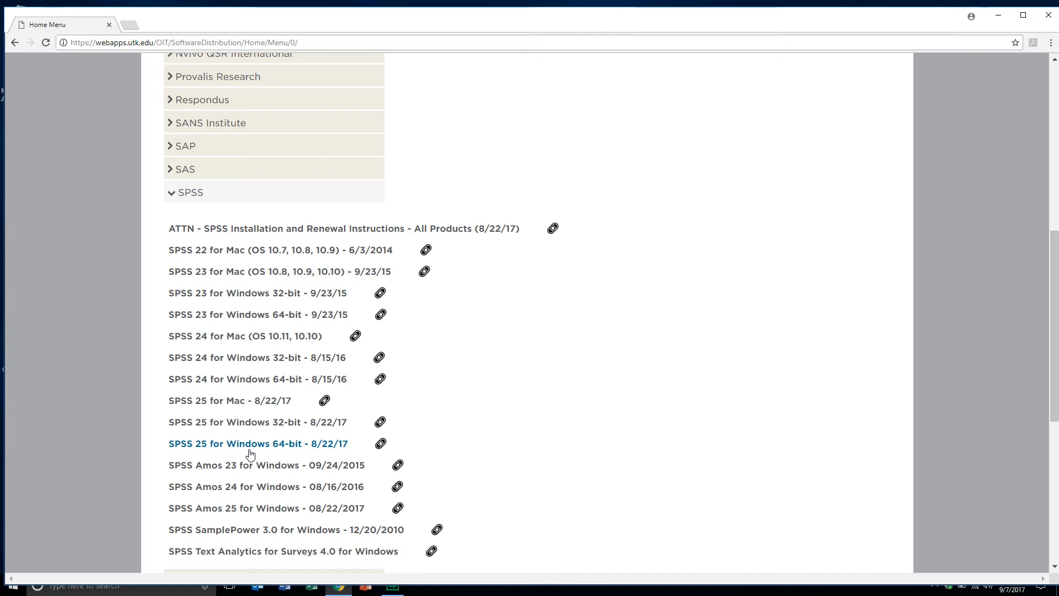
mouse_move(276, 376)
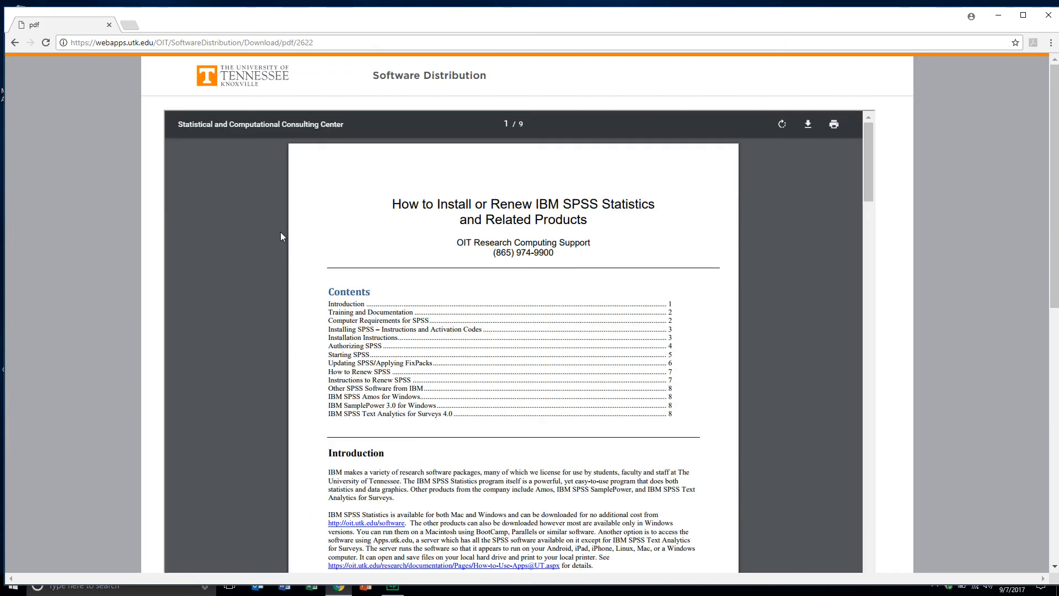
mouse_move(813, 207)
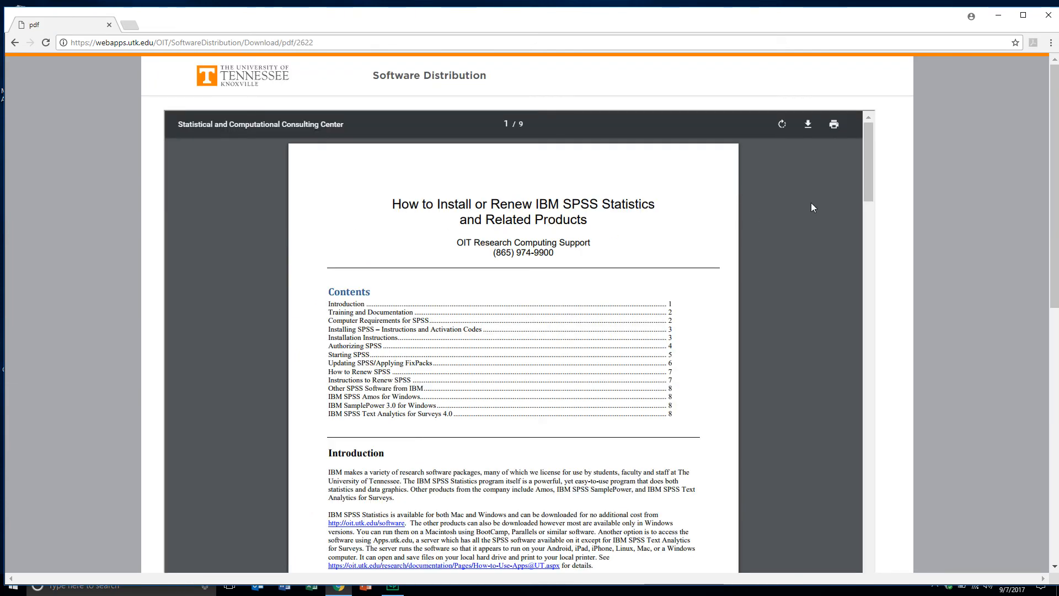
Scroll through the 'How to Install or Renew IBM SPSS Statistics' PDF down to page 4's Authorizing SPSS section
scroll("down", 3)
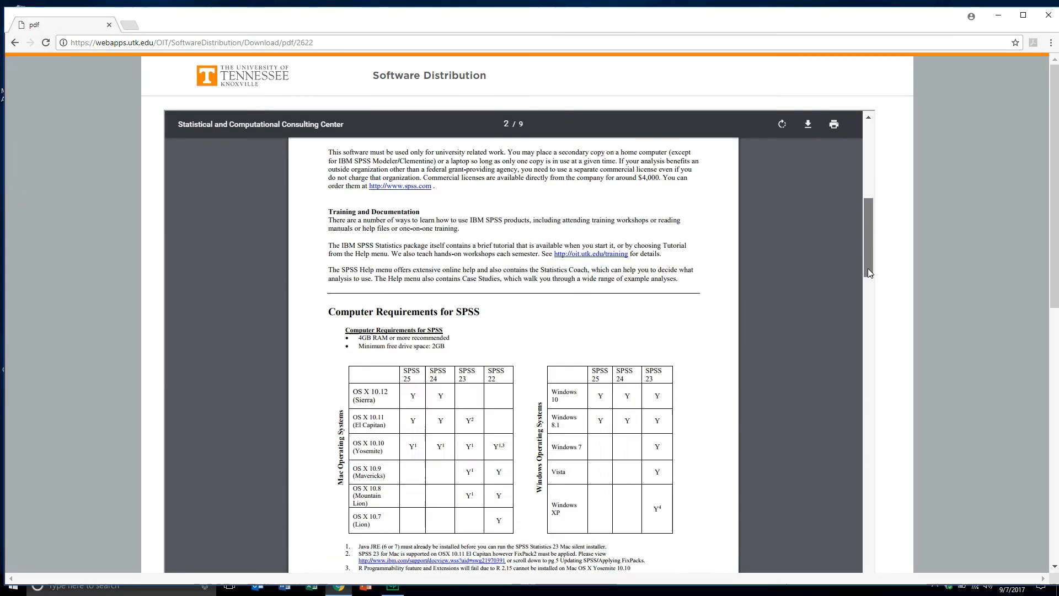
scroll("down", 3)
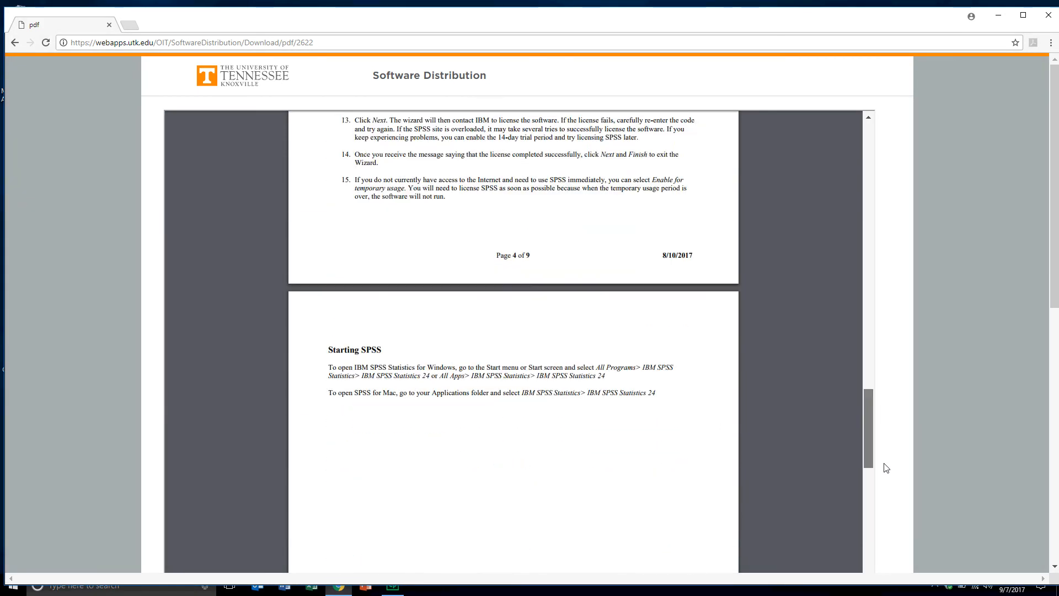
scroll("down", 3)
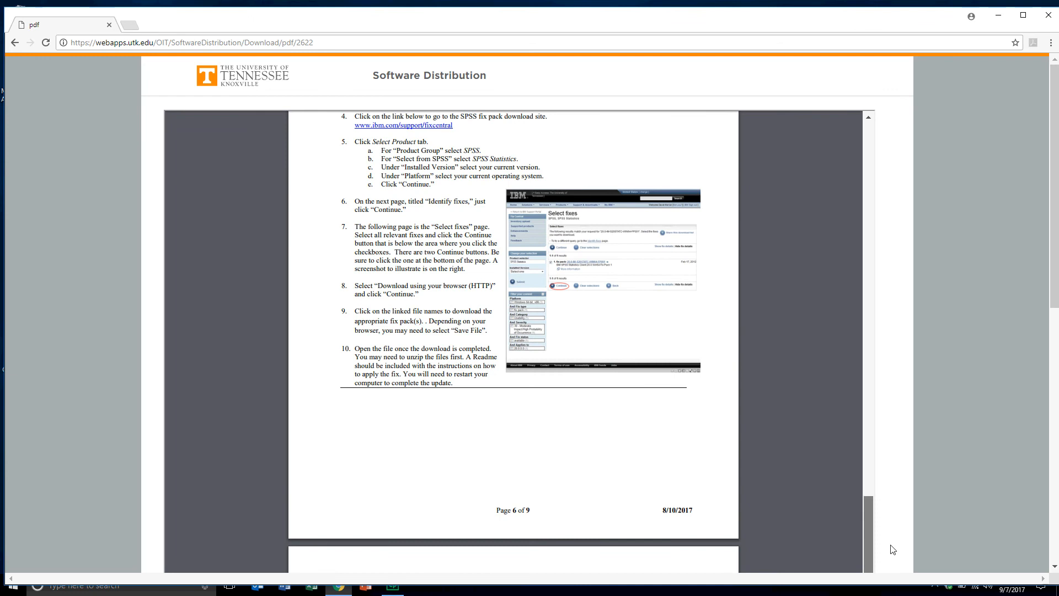
scroll("down", 3)
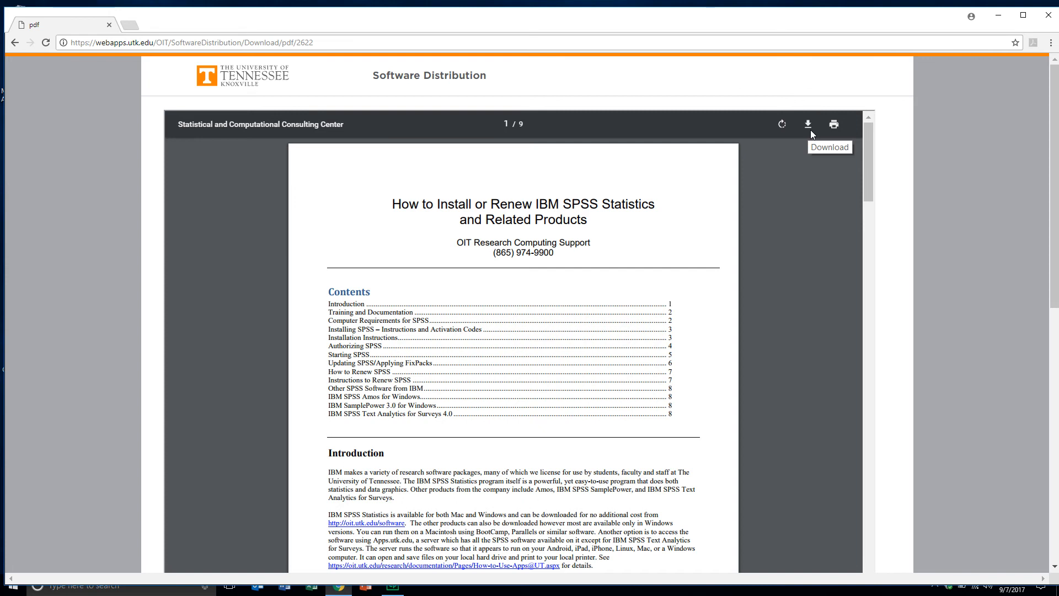
mouse_move(860, 139)
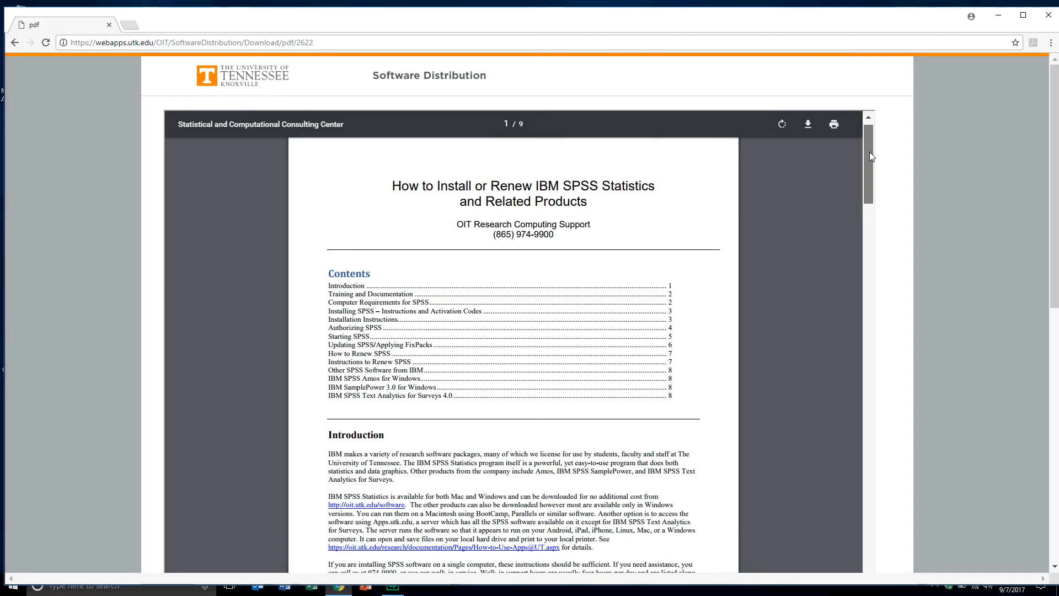
scroll("down", 3)
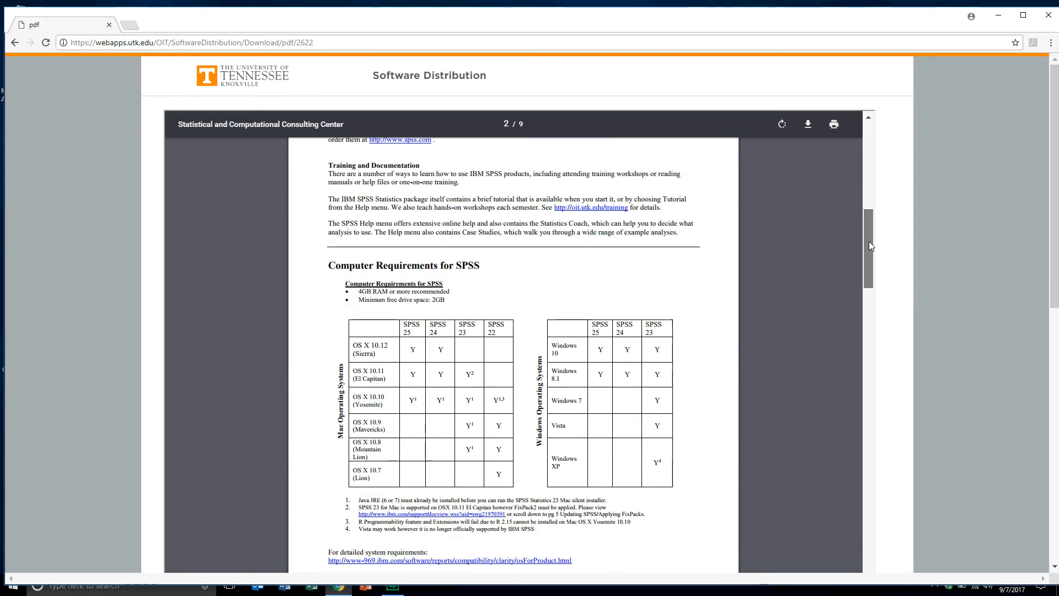
scroll("down", 3)
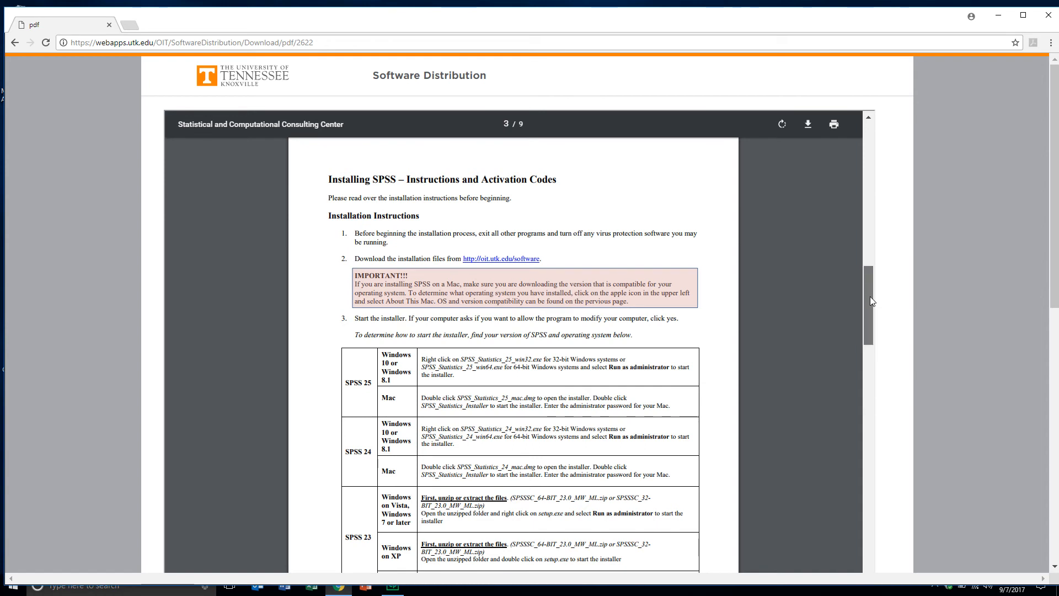
scroll("down", 3)
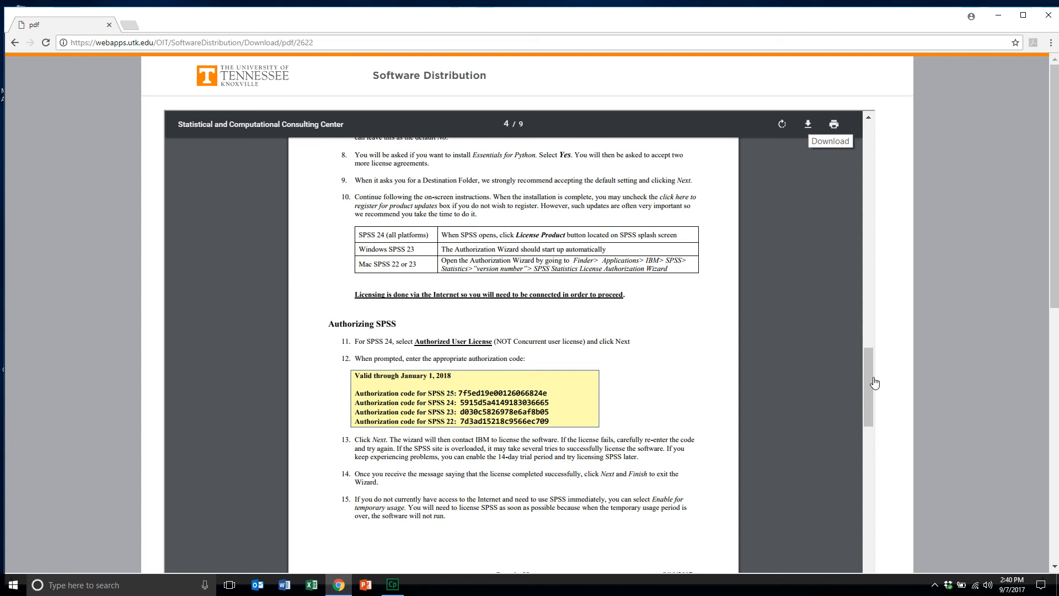
mouse_move(809, 135)
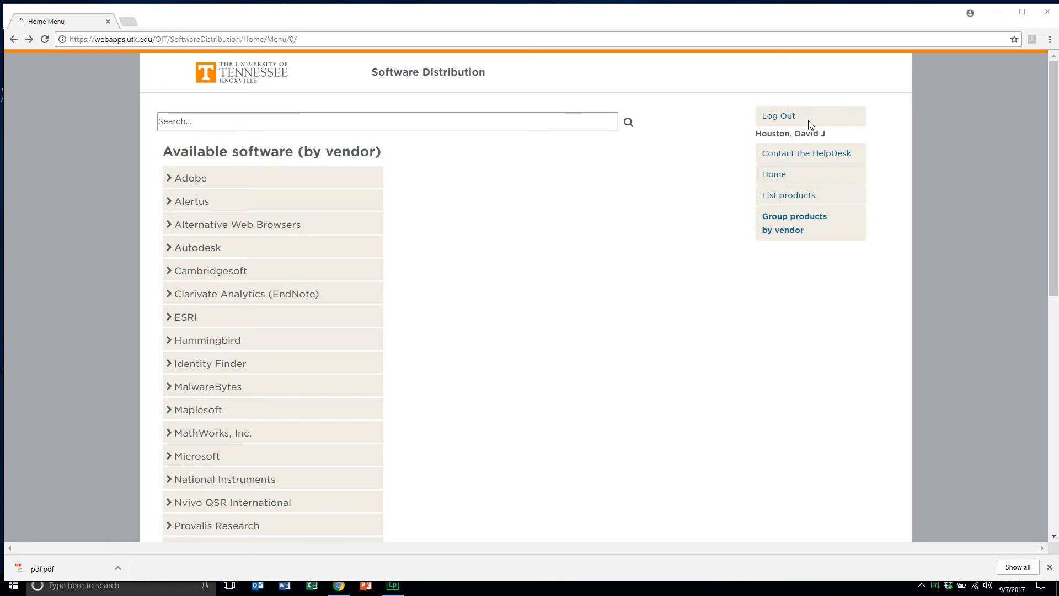
mouse_move(656, 404)
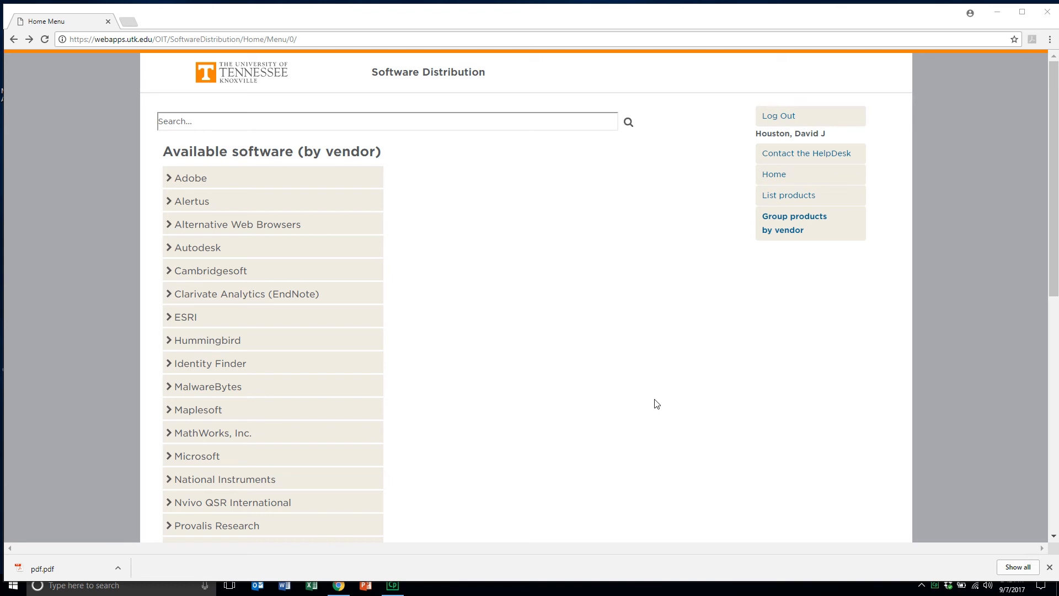
mouse_move(1052, 228)
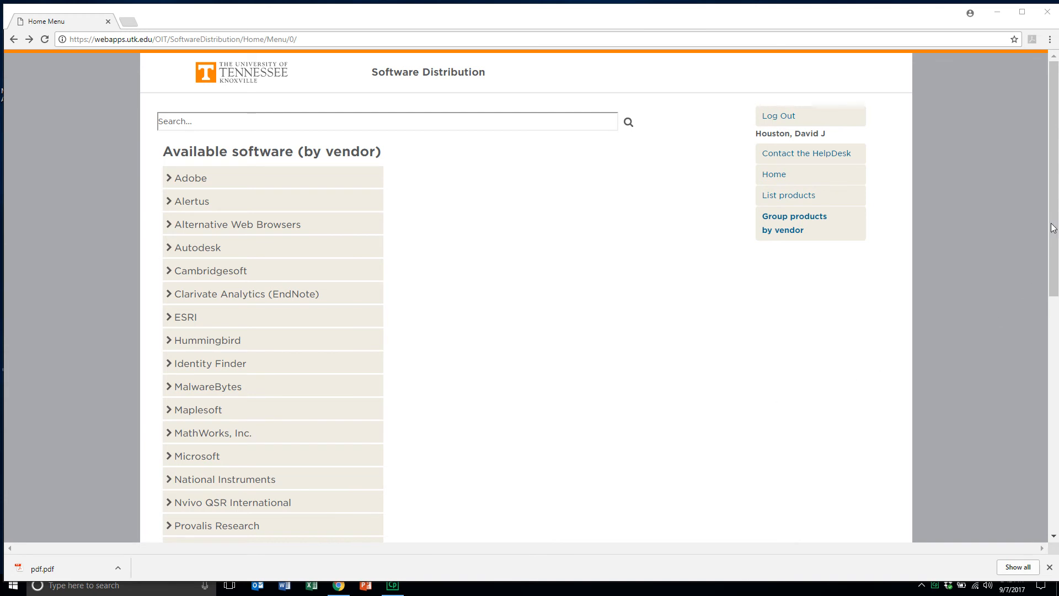
Scroll the vendor software list down to the SPSS entry
scroll("down", 3)
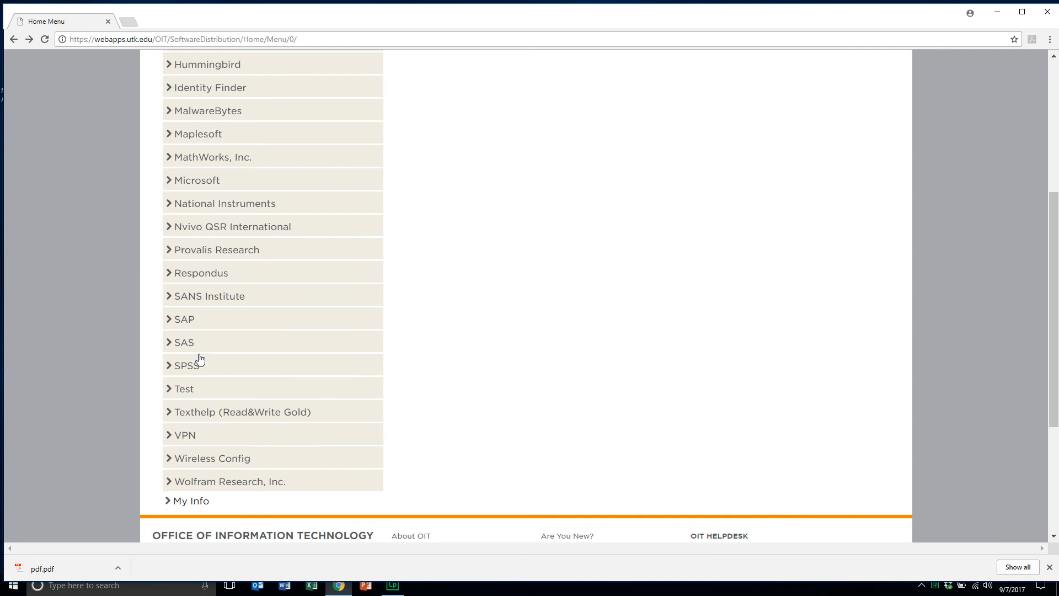
Expand the SPSS vendor entry and choose 'SPSS 25 for Windows 64-bit - 8/22/17'
left_click(190, 365)
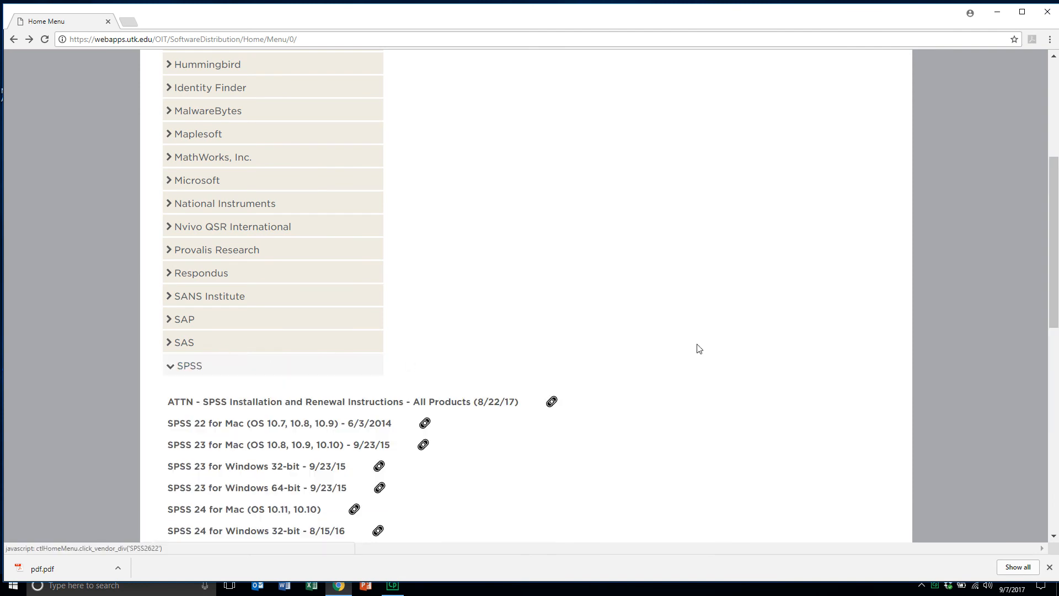
scroll("down", 3)
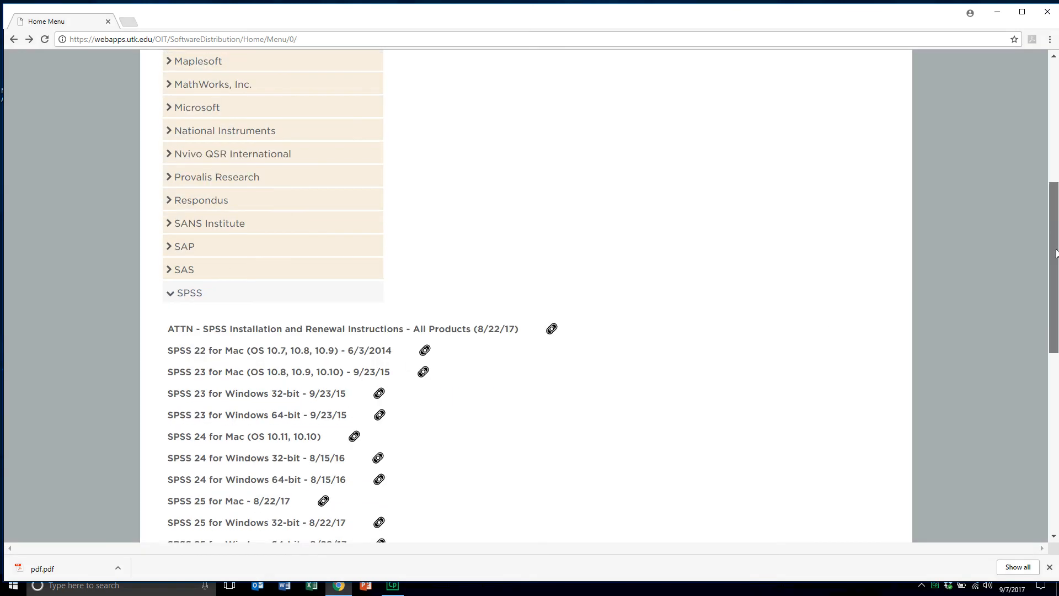
scroll("down", 3)
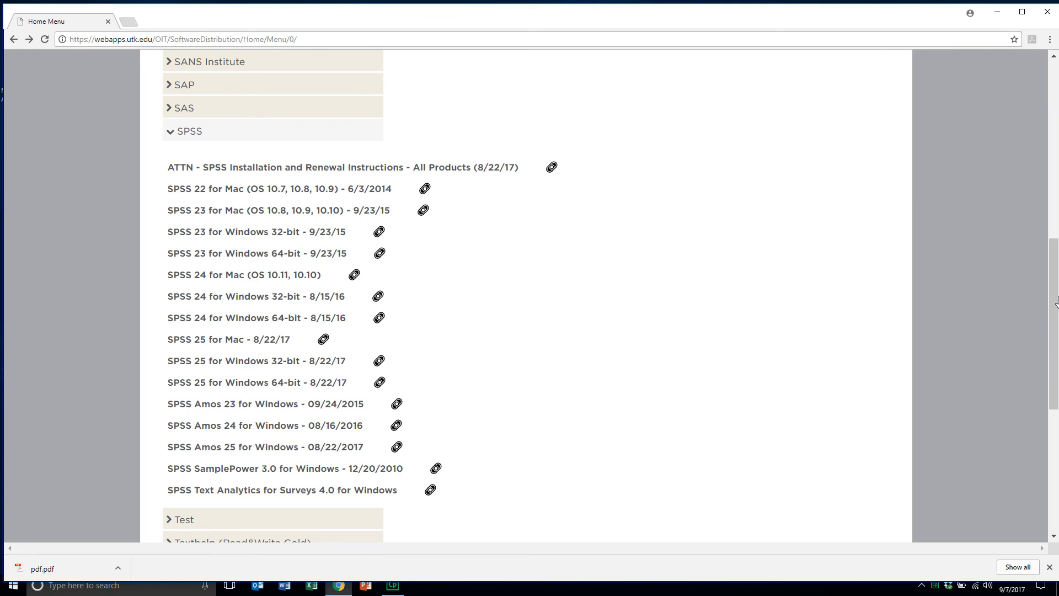
mouse_move(509, 316)
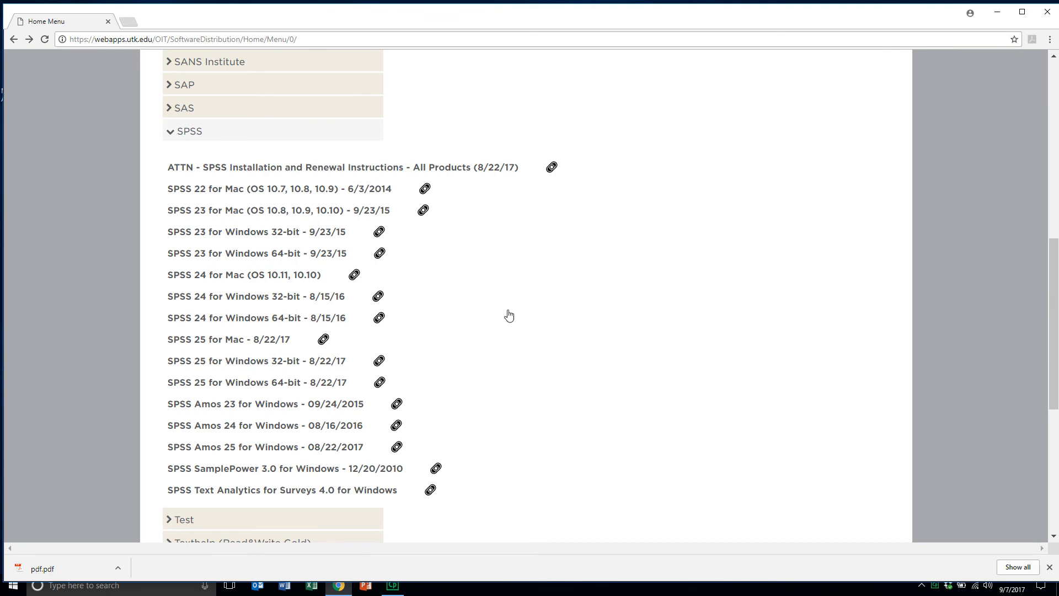
left_click(379, 381)
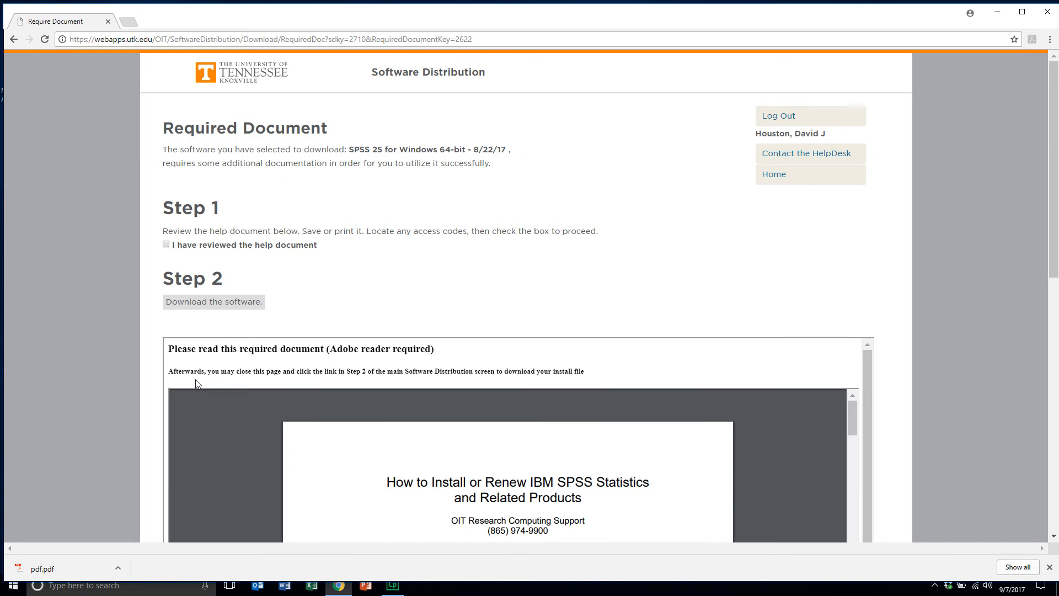
Mark 'I have reviewed the help document' and start the SPSS 25 installer download
left_click(165, 245)
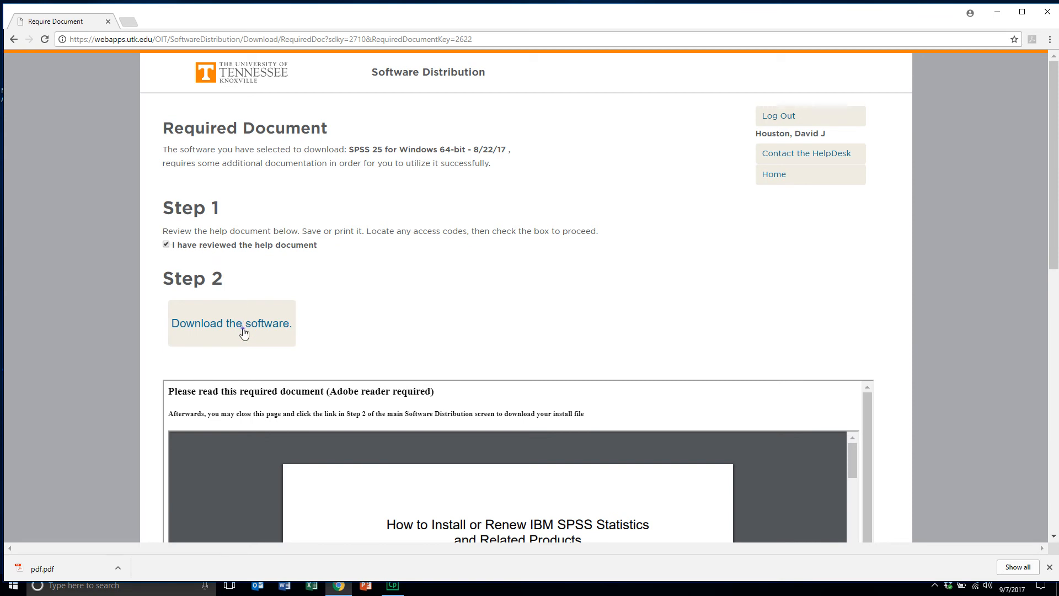
left_click(231, 323)
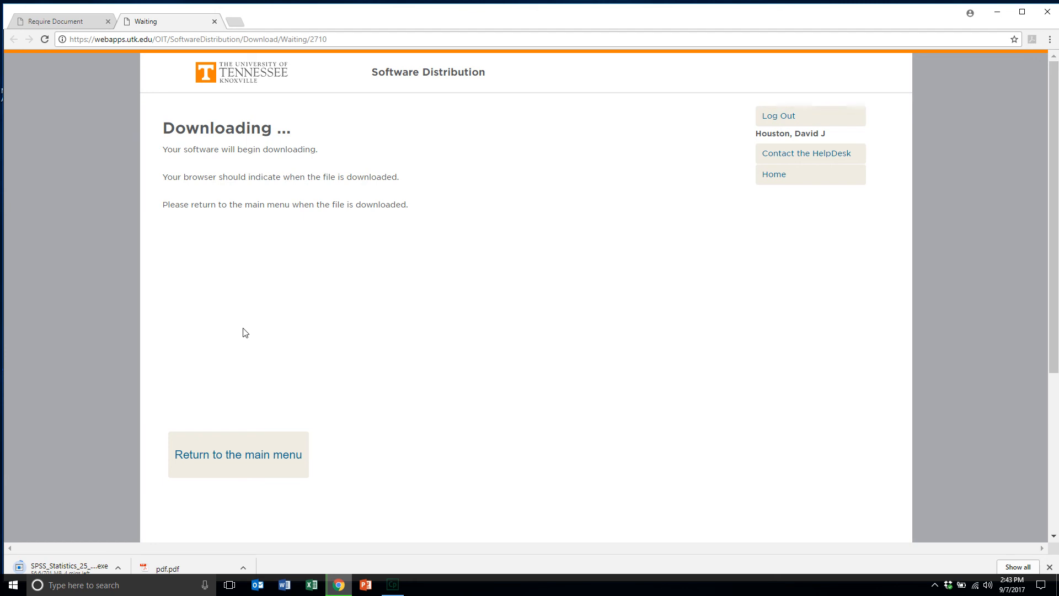
mouse_move(470, 298)
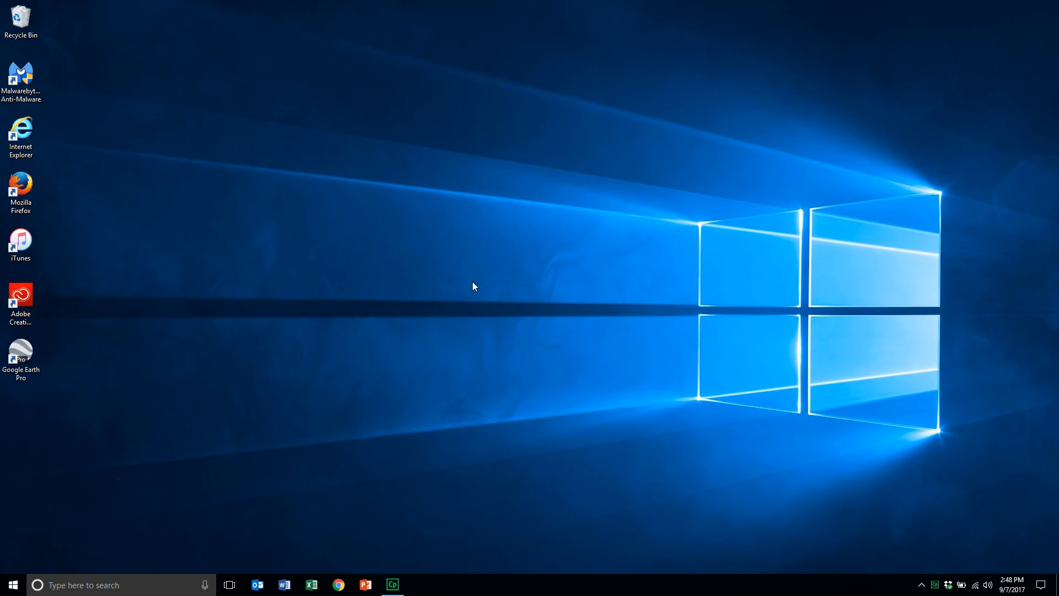
mouse_move(324, 296)
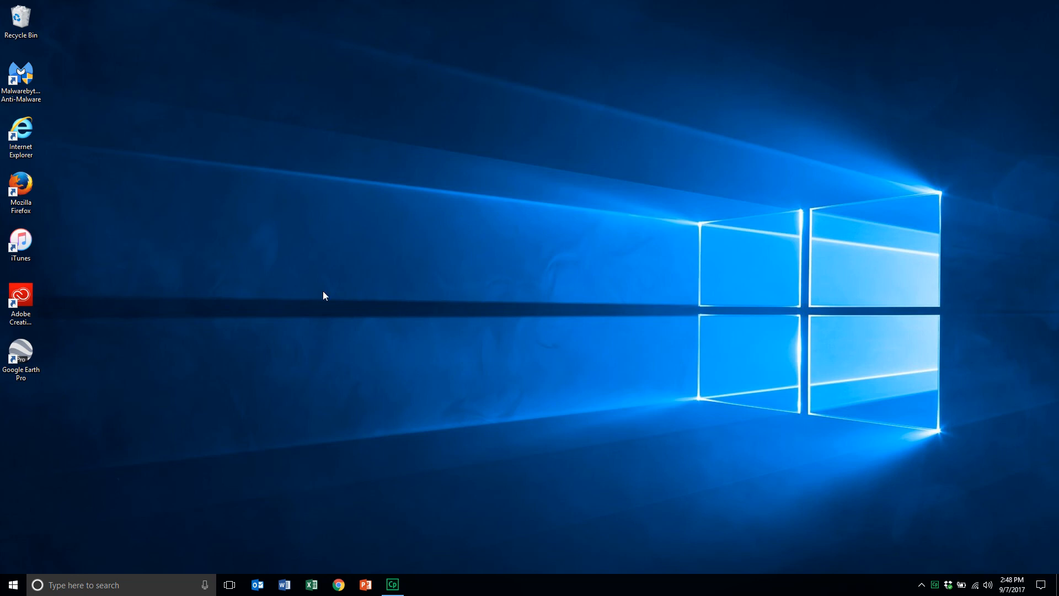
Show the Downloads folder in File Explorer with the SPSS_Statistics_25_win64 installer selected
left_click(13, 584)
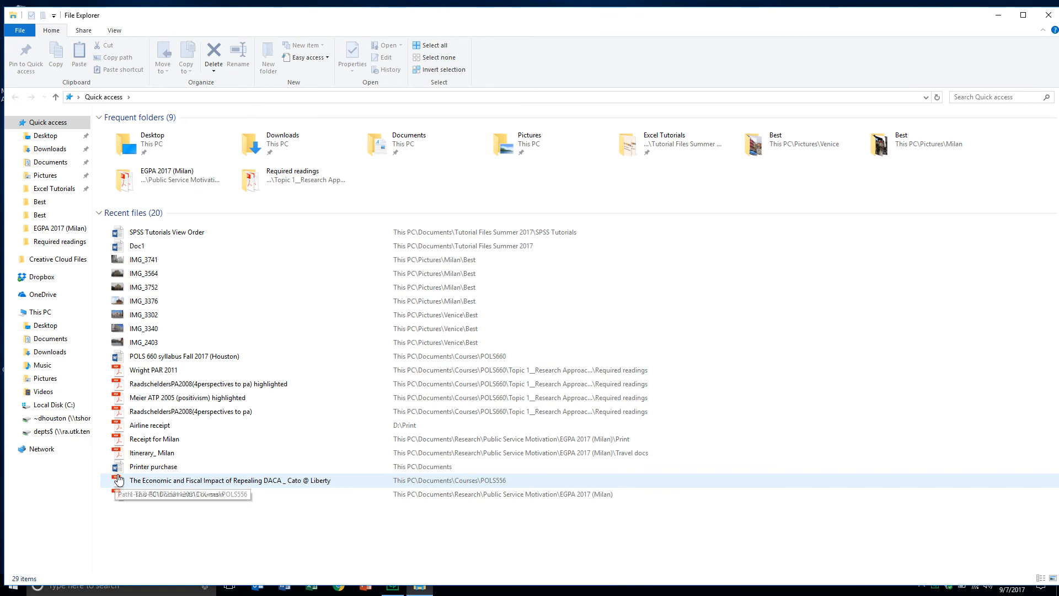
mouse_move(73, 386)
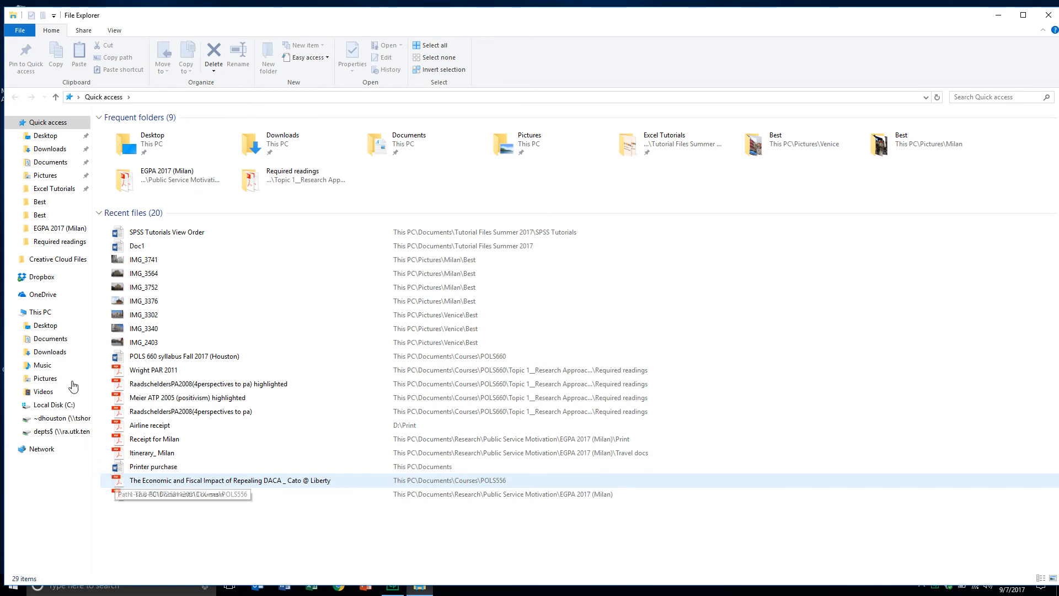
left_click(50, 148)
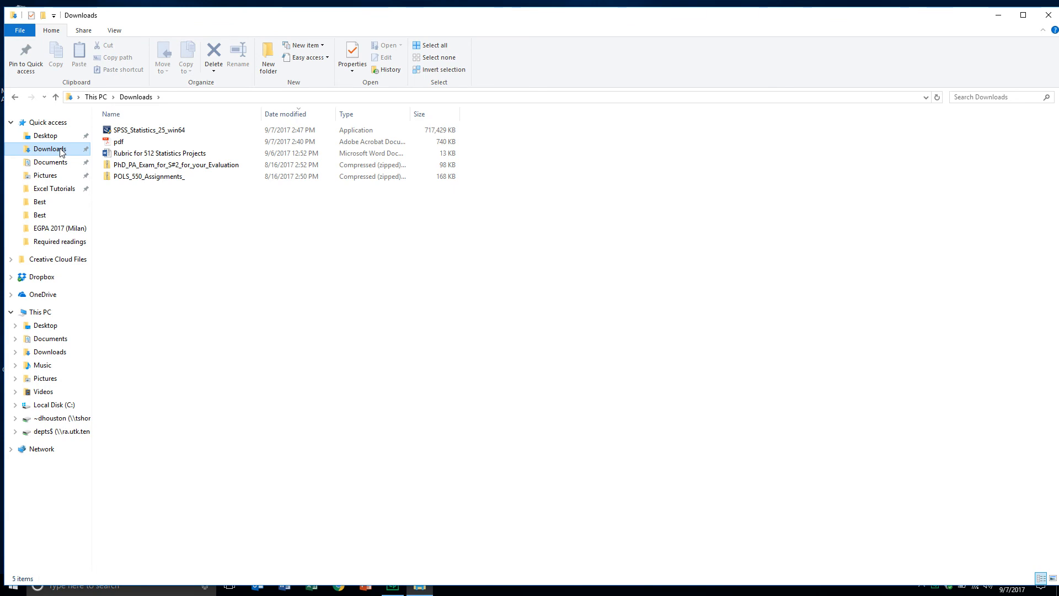
mouse_move(100, 152)
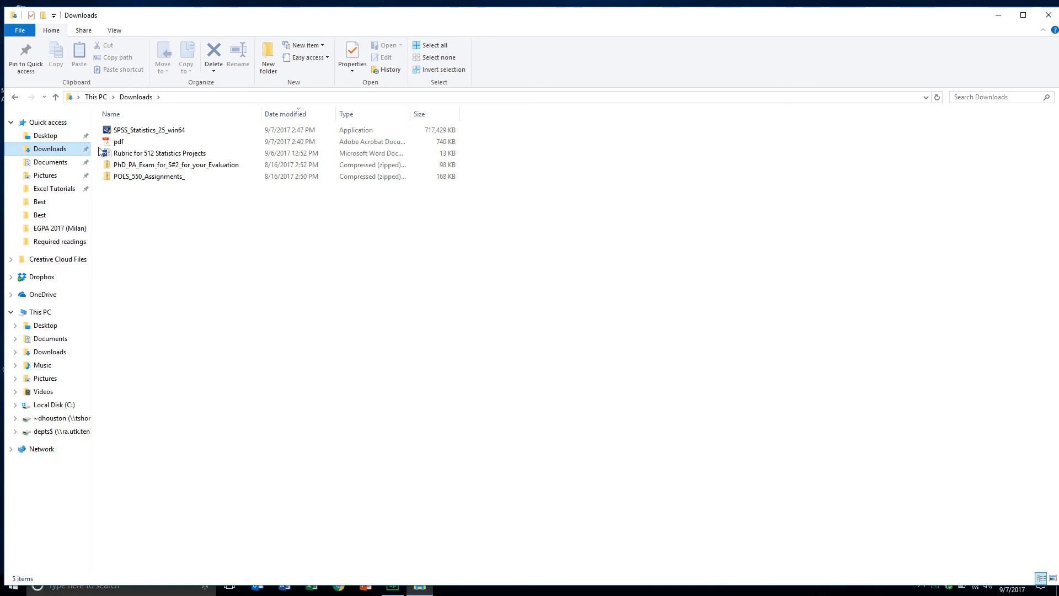
left_click(148, 130)
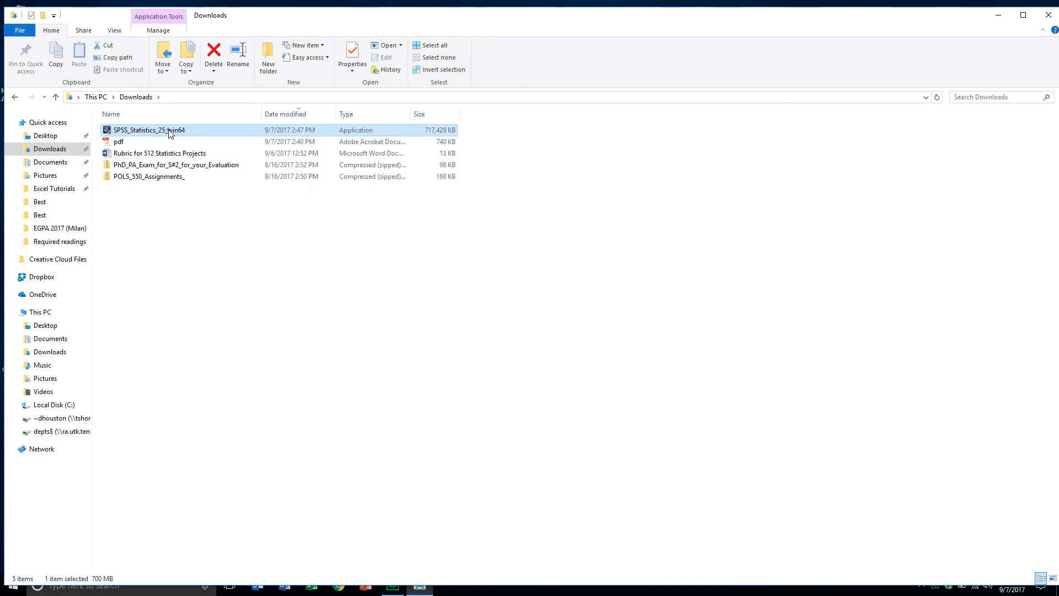
Launch the SPSS_Statistics_25_win64 installer and continue past the IBM copyright notice
double_click(149, 129)
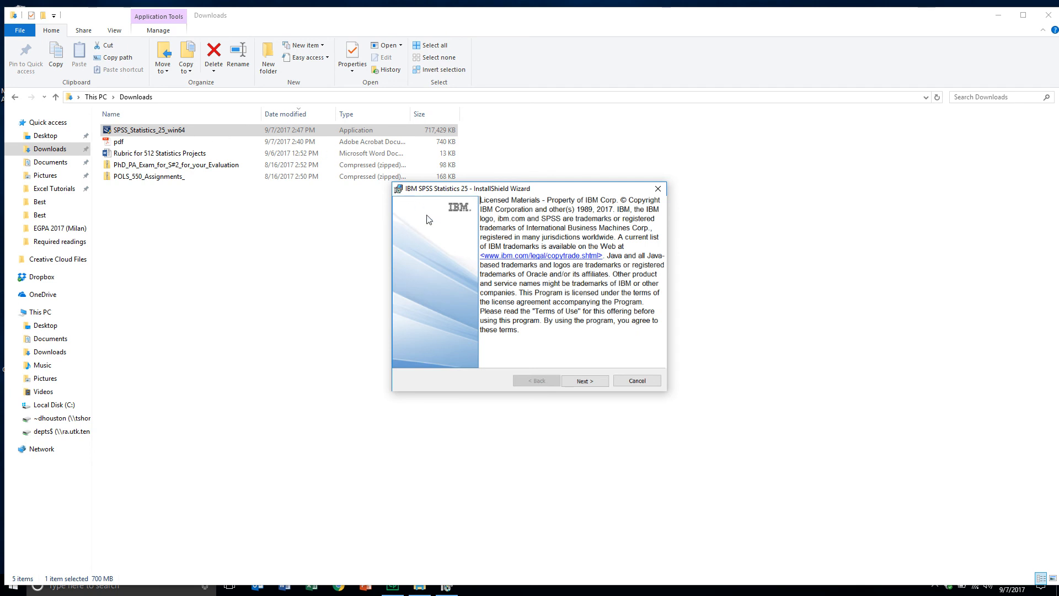
left_click(583, 380)
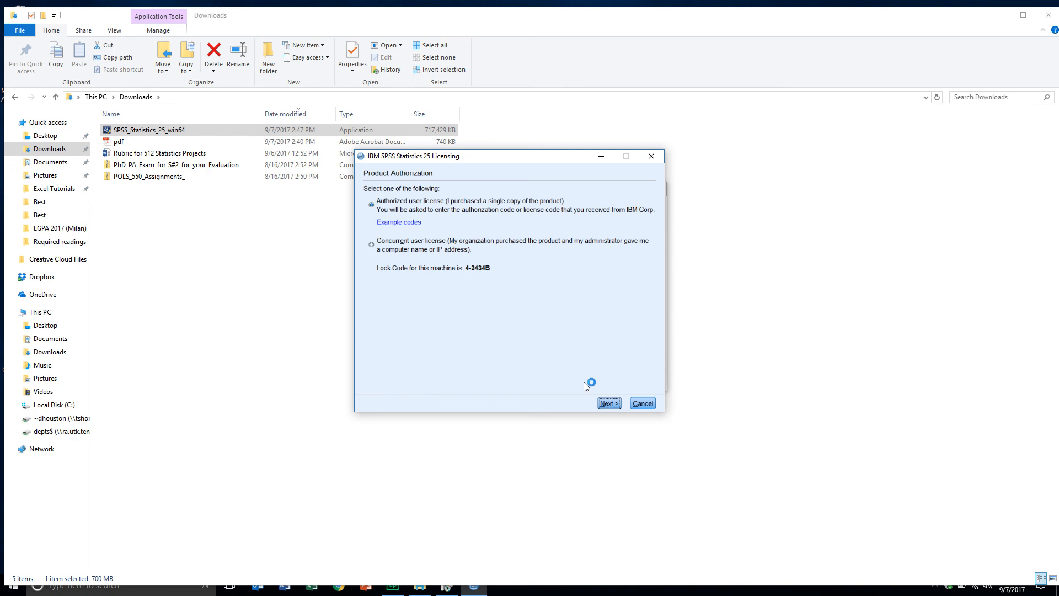
Proceed with the Authorized user license, then bring up the downloaded instructions PDF in Acrobat Reader
left_click(607, 404)
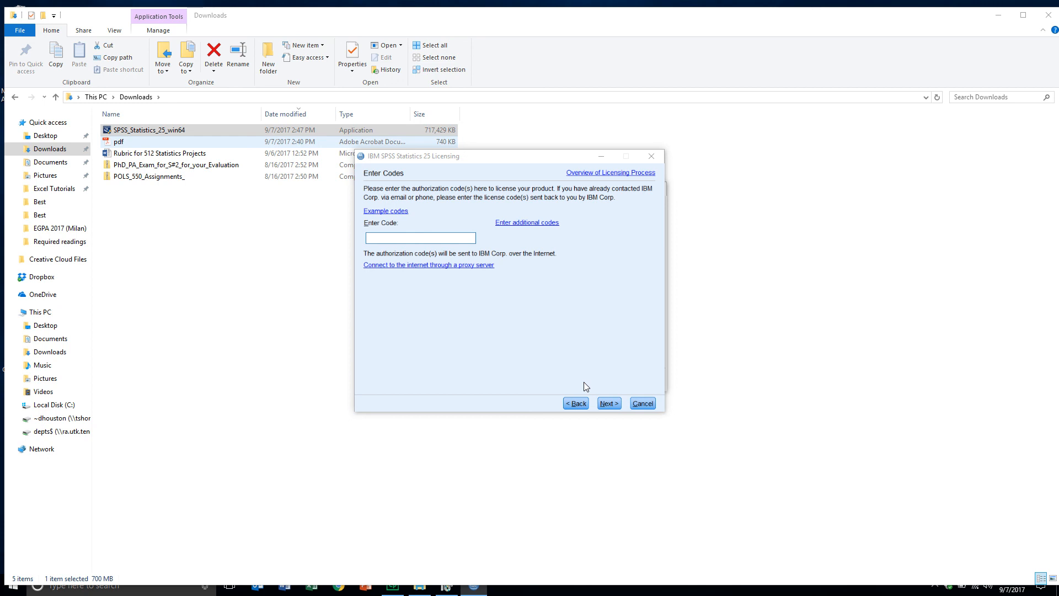
mouse_move(120, 143)
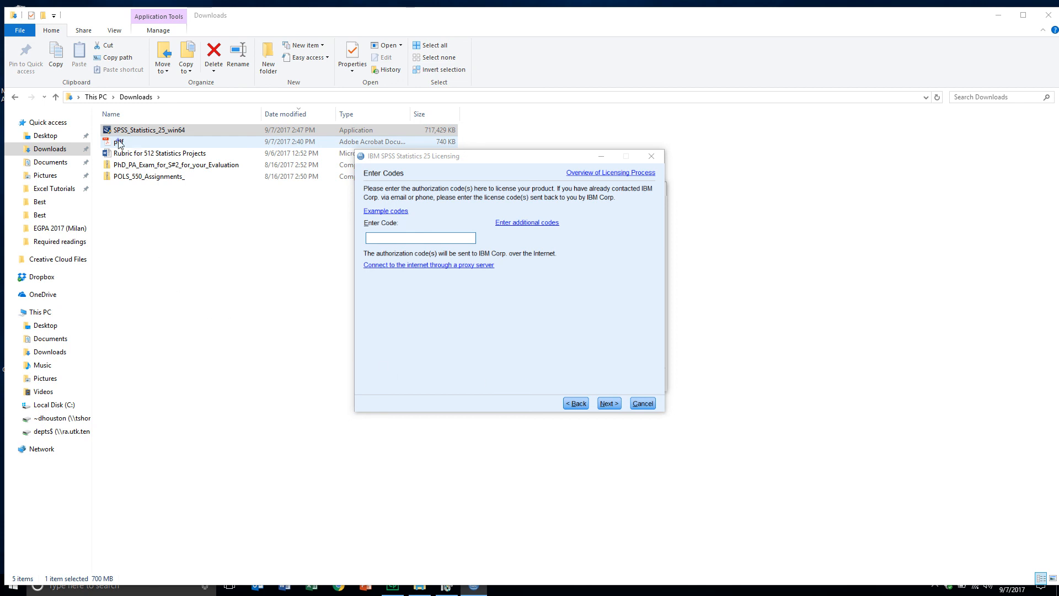
double_click(121, 142)
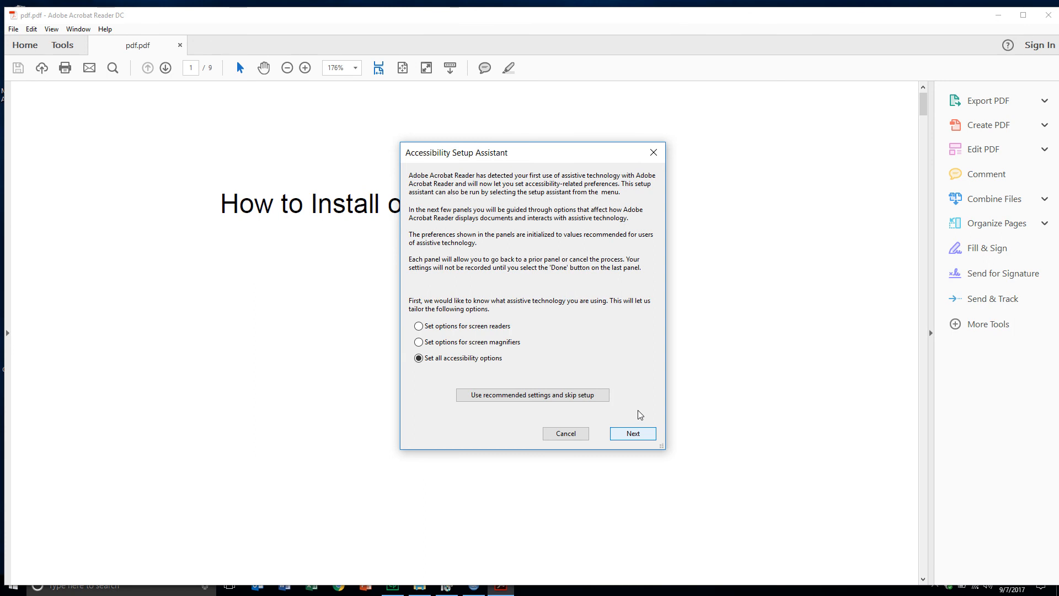
Dismiss the Accessibility Setup Assistant, then select and copy the SPSS 25 authorization code under 'Authorizing SPSS'
left_click(566, 433)
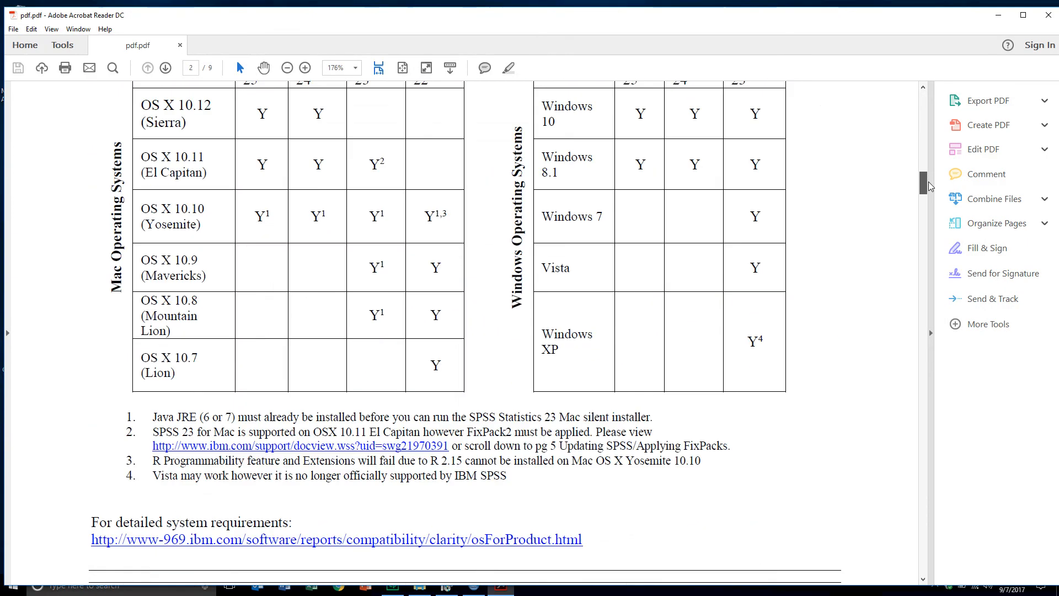
scroll("down", 3)
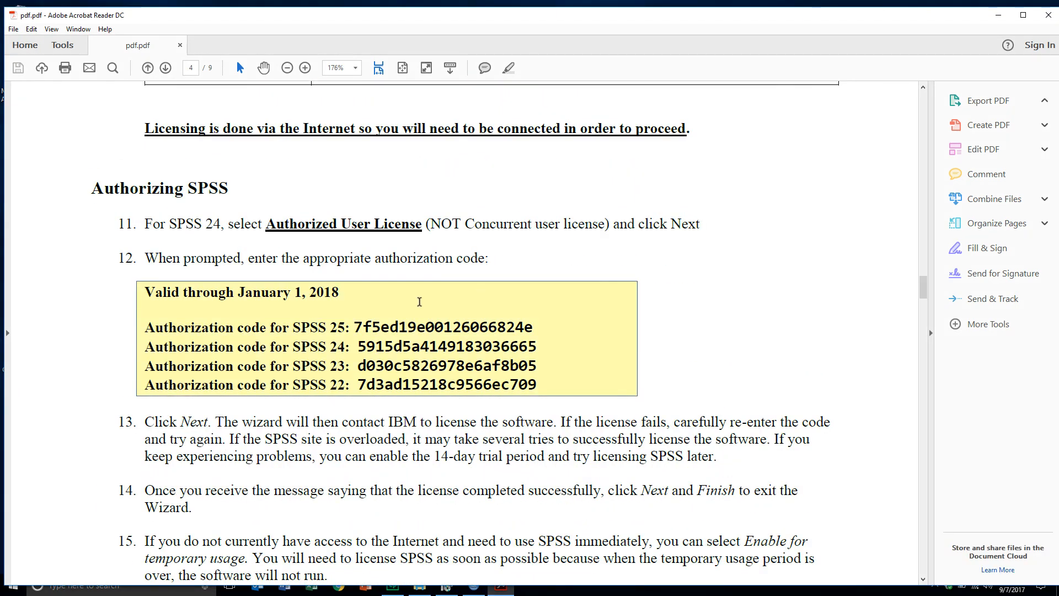
left_click_drag(354, 328, 482, 327)
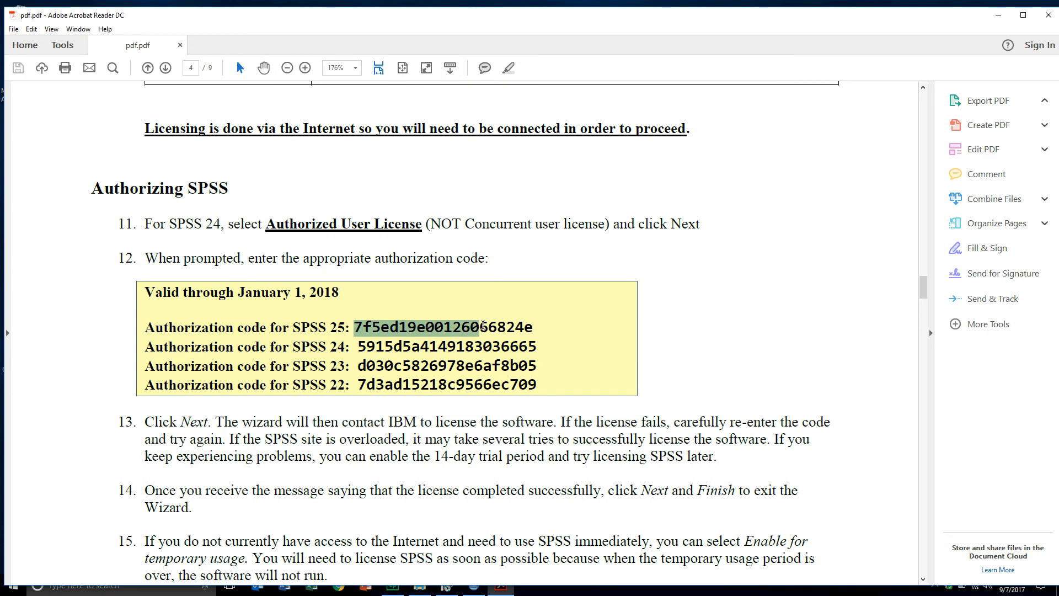
left_click(989, 100)
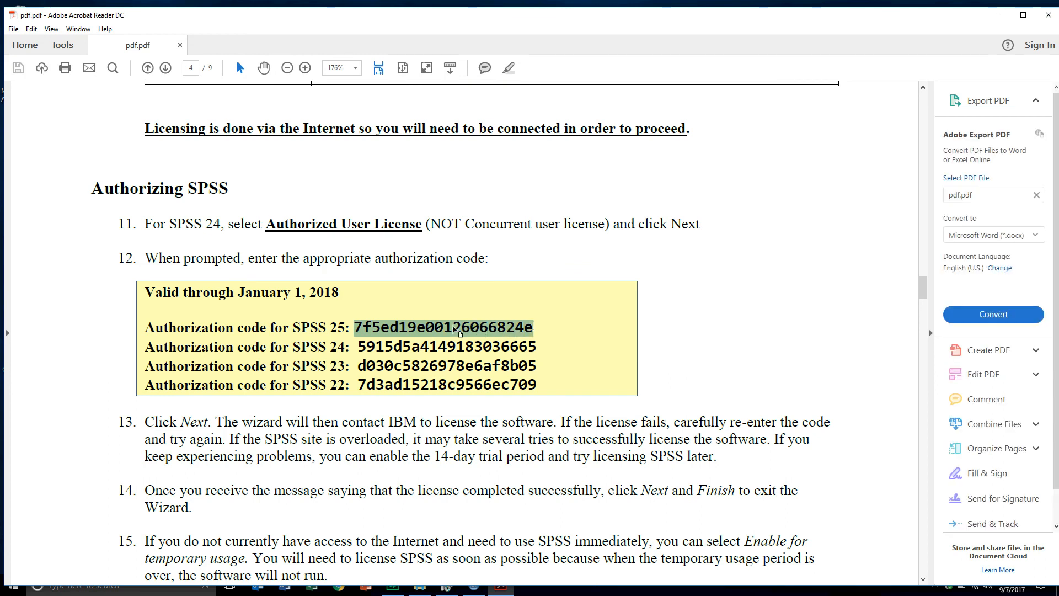
right_click(460, 331)
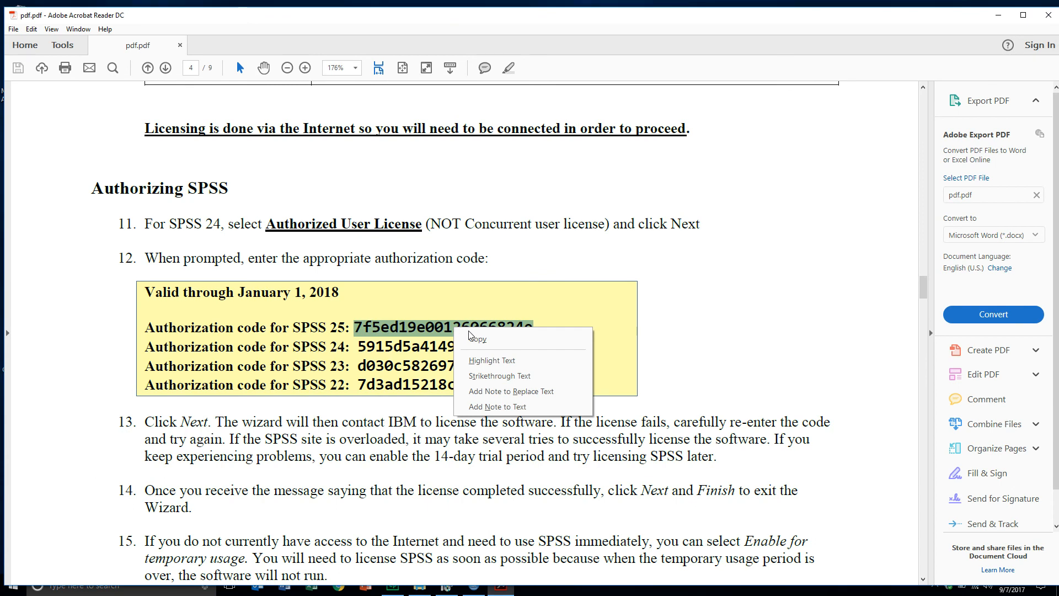
left_click(515, 407)
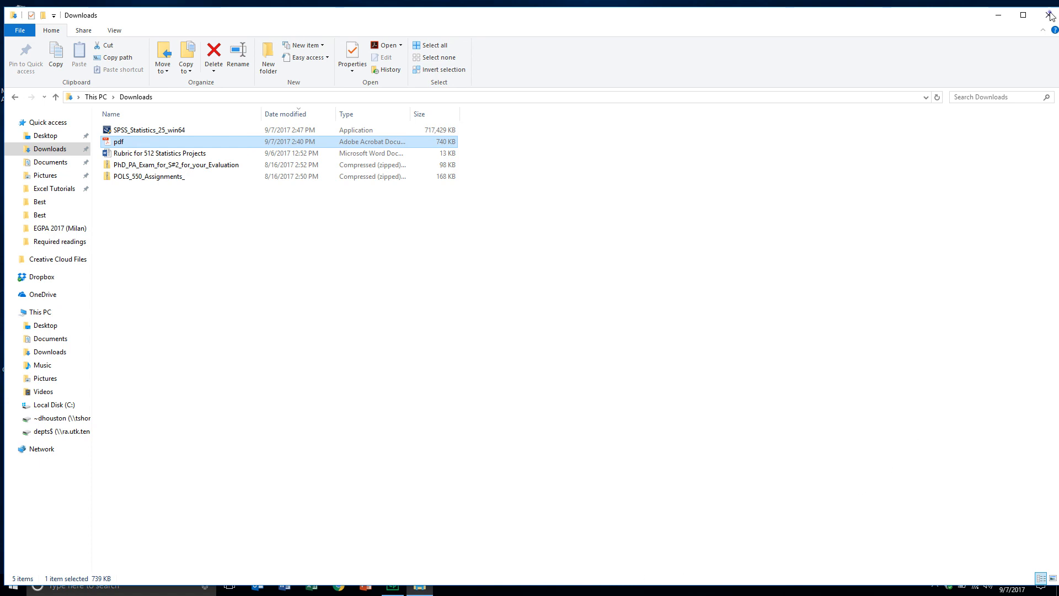
Close the Downloads File Explorer window, leaving the empty desktop
left_click(1051, 15)
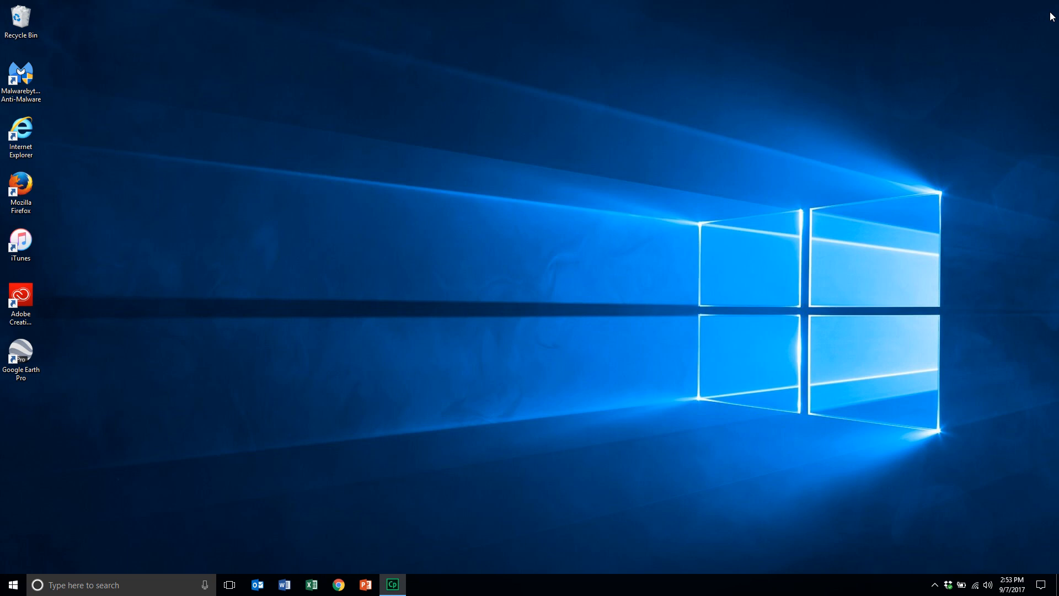
mouse_move(874, 21)
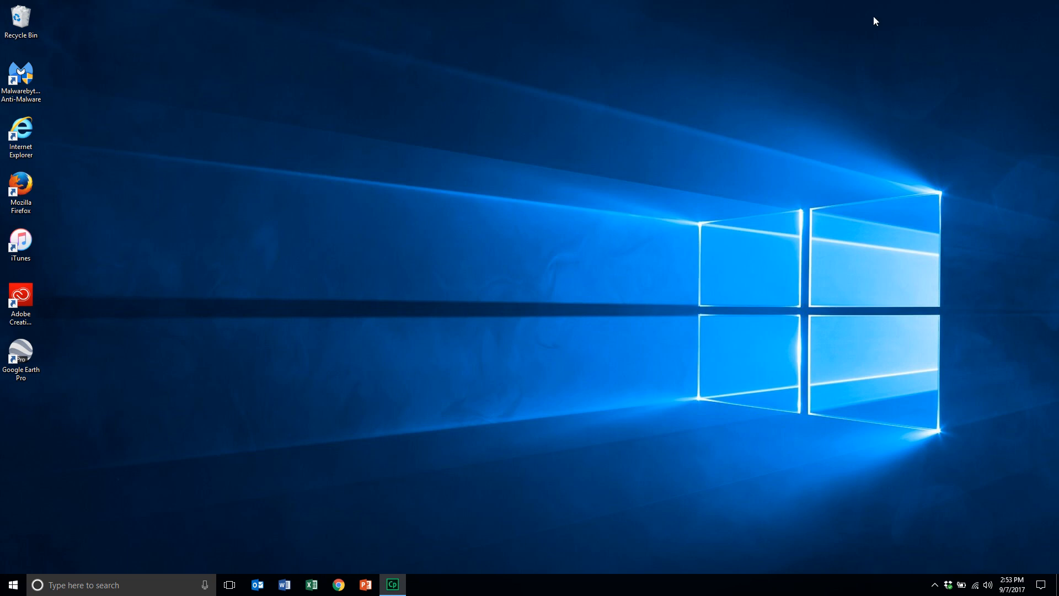
Show the Start menu listing IBM SPSS Statistics 25 under Recently added
left_click(11, 584)
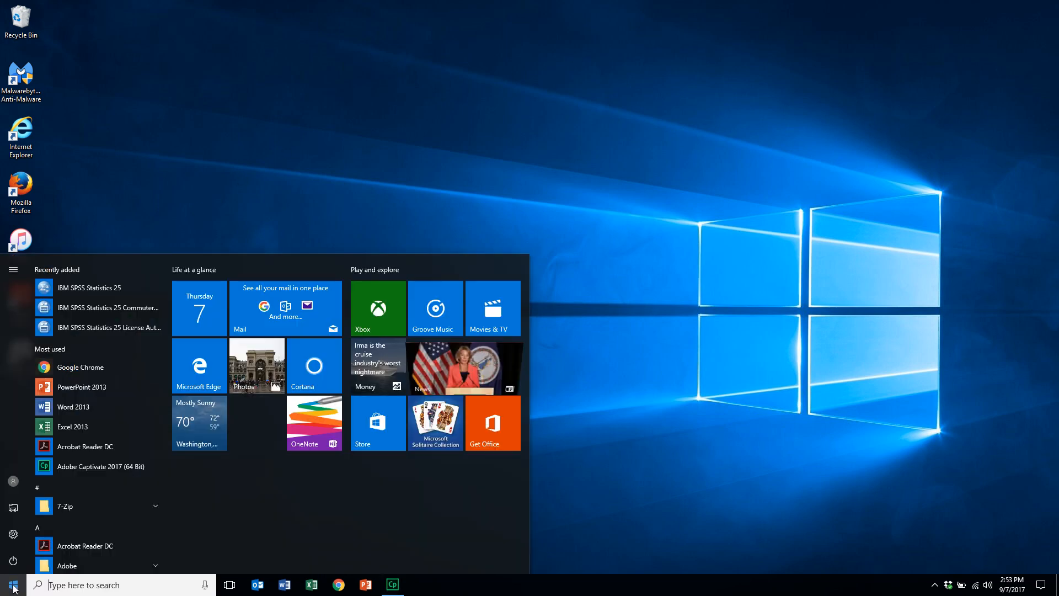